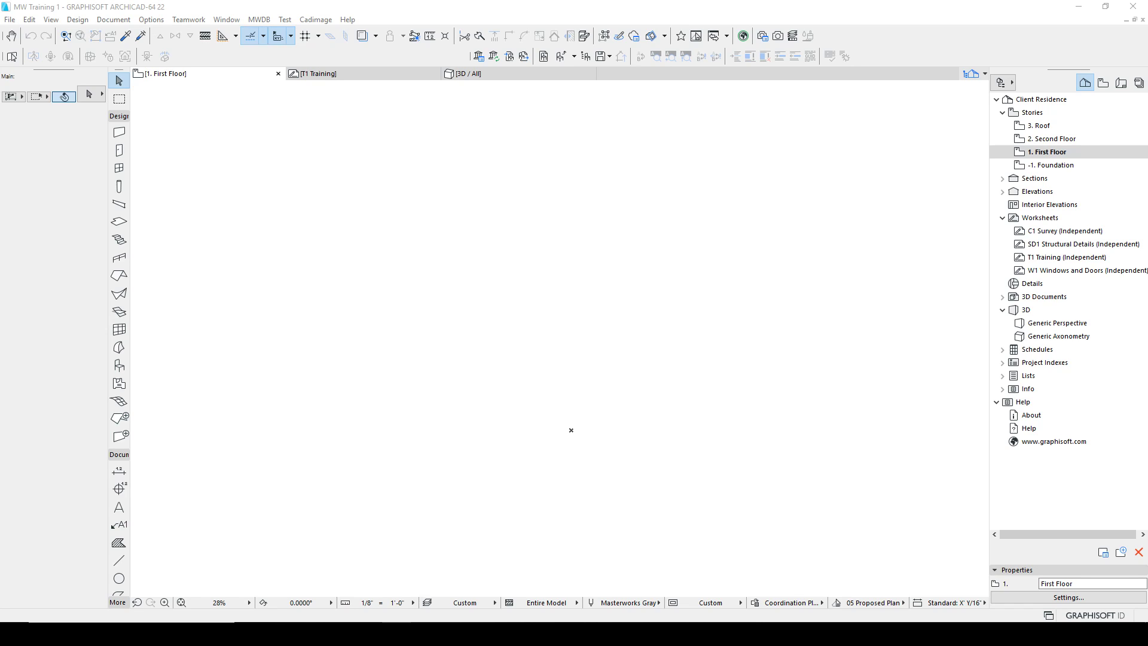
mouse_move(118, 578)
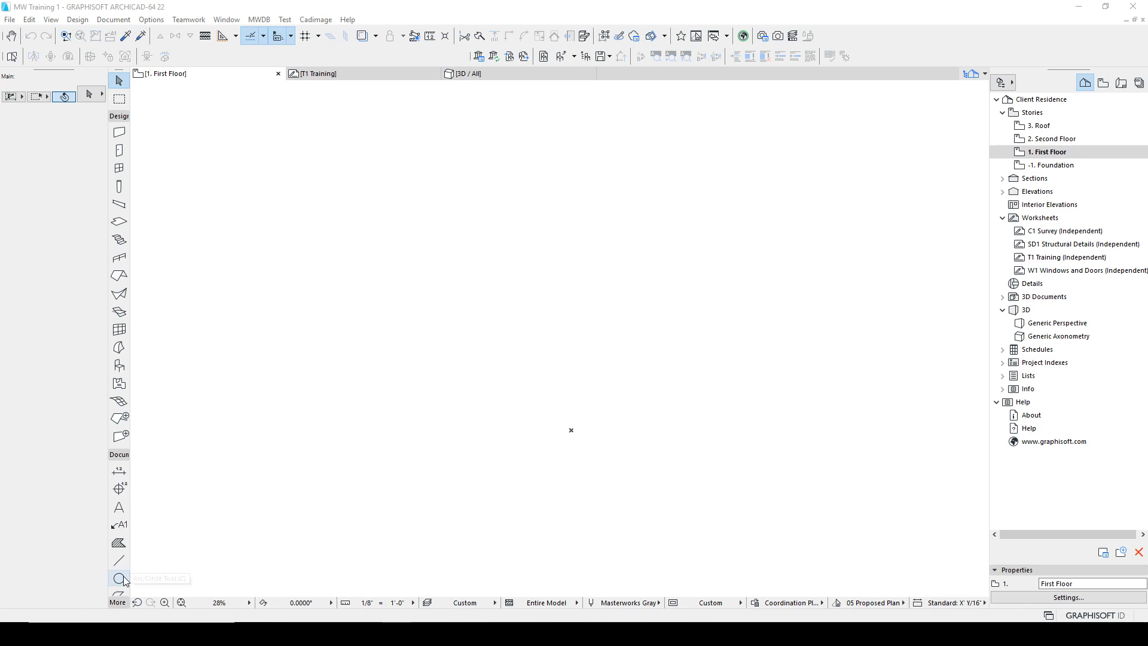
Draw the square box and L-shaped polyline outlines corner by corner on the plan
left_click_drag(571, 430, 196, 490)
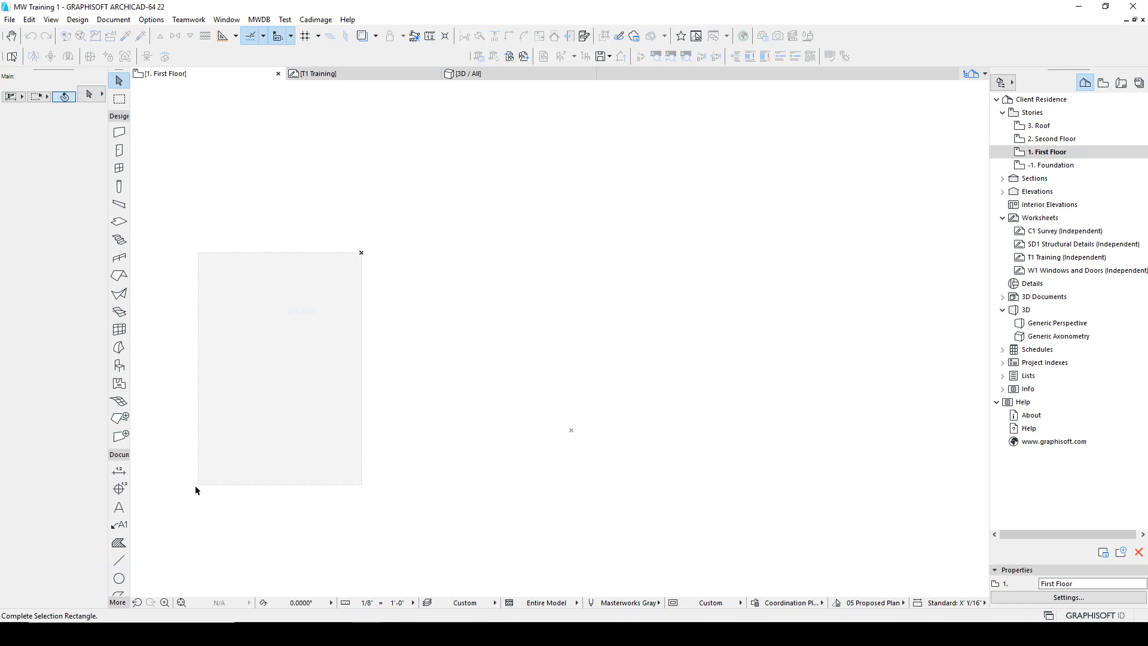
left_click(118, 560)
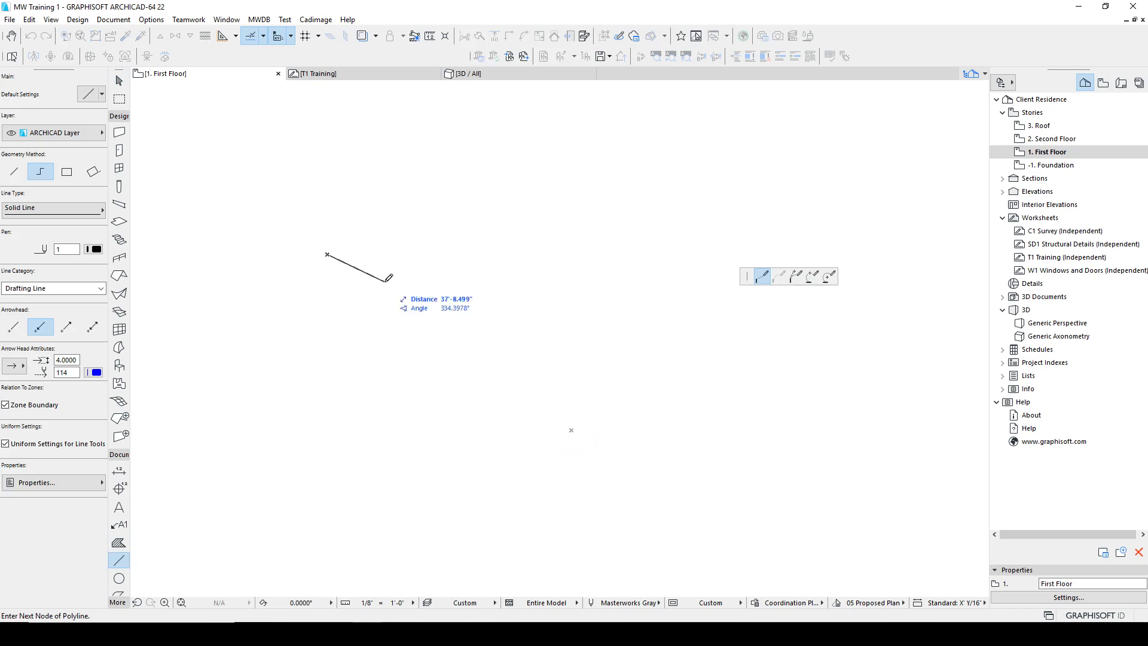
left_click(513, 253)
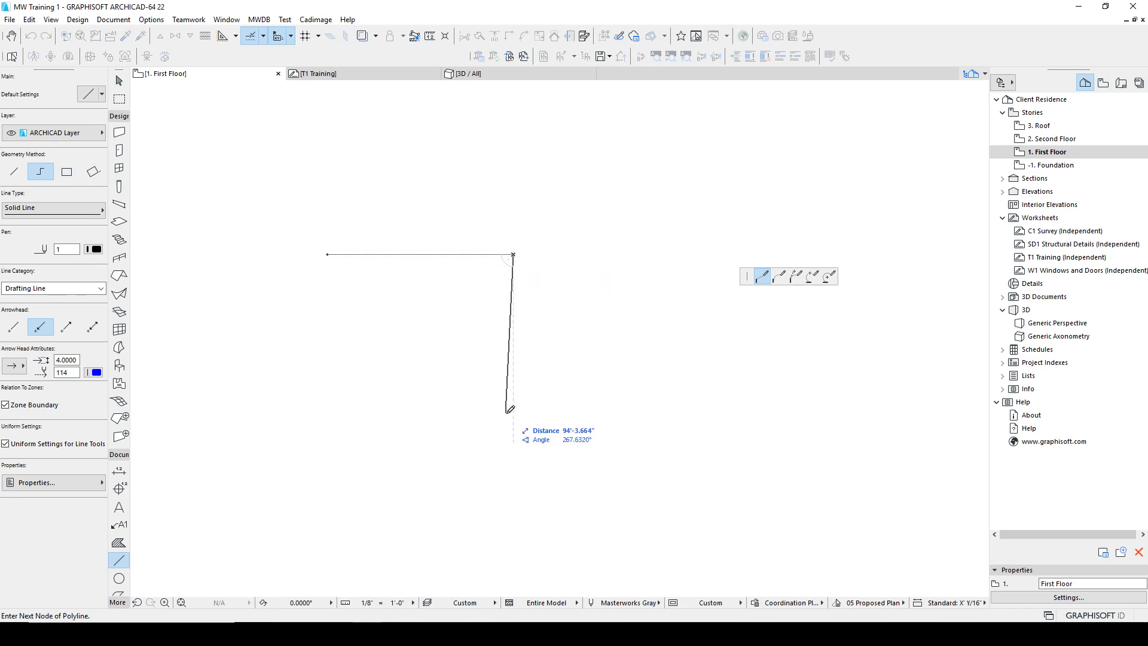
left_click(513, 423)
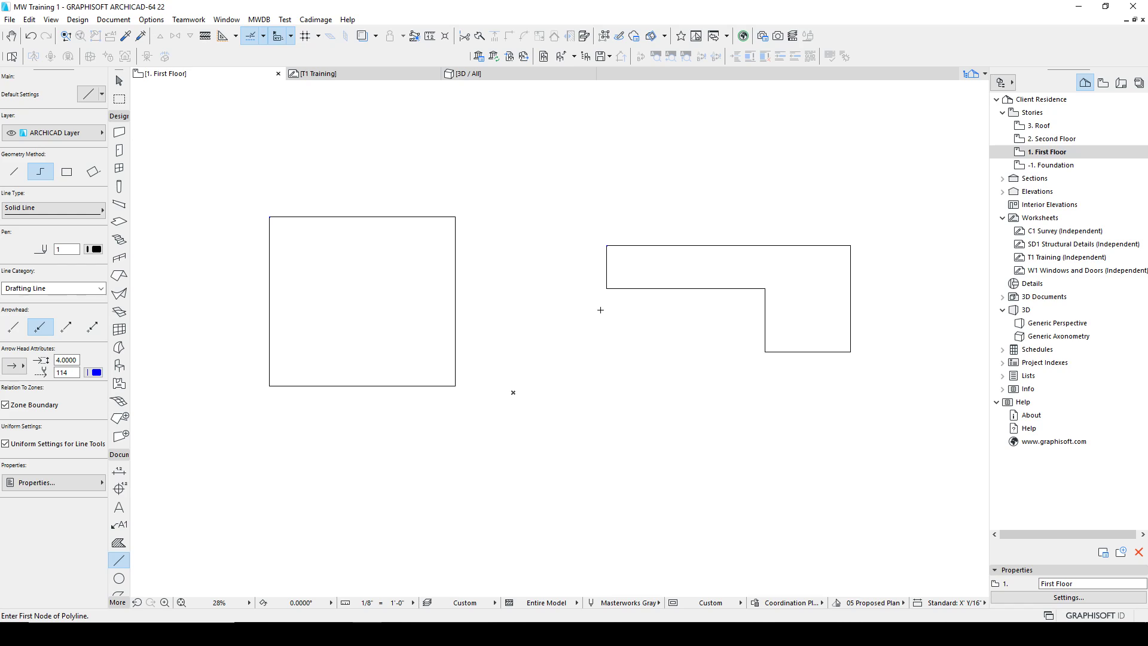
mouse_move(601, 332)
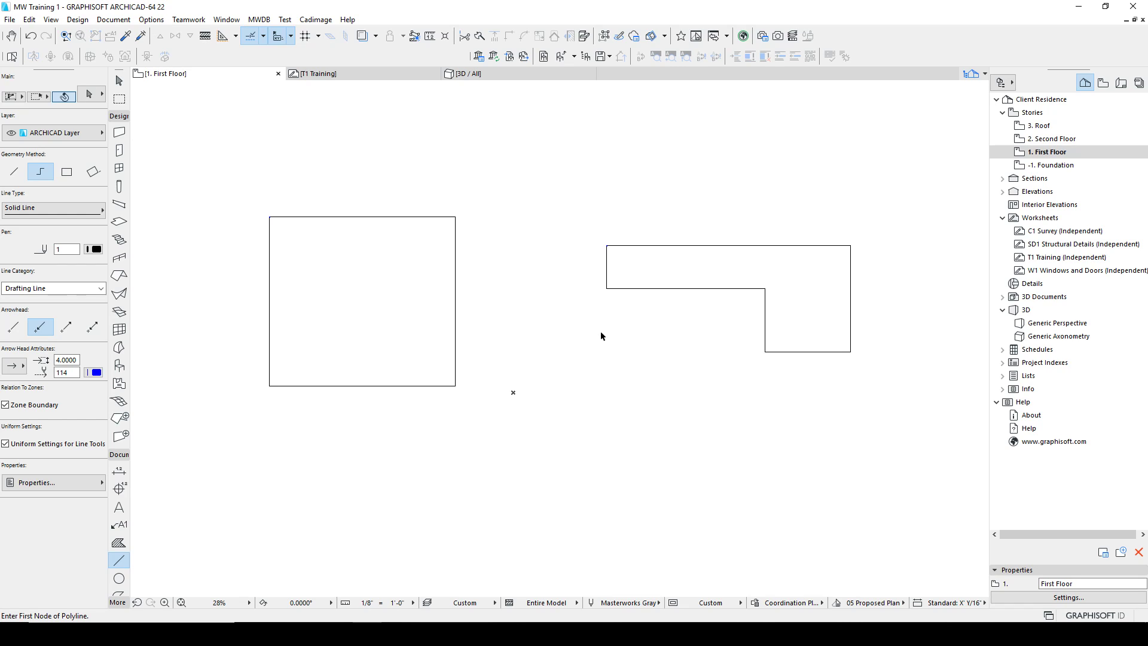
mouse_move(575, 337)
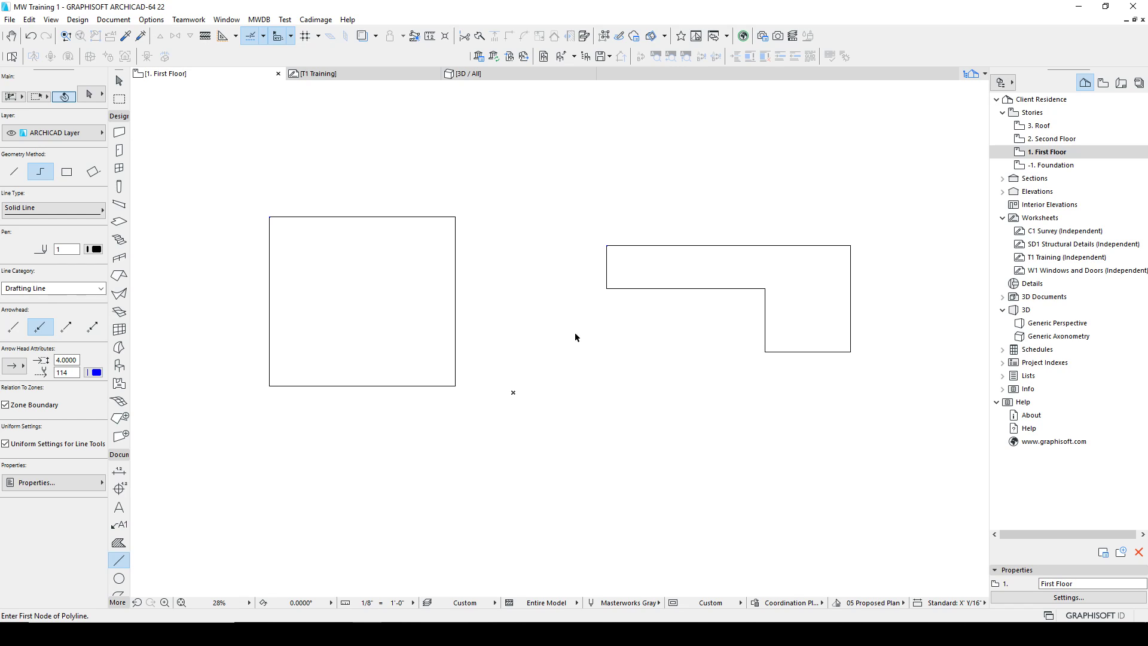
mouse_move(375, 237)
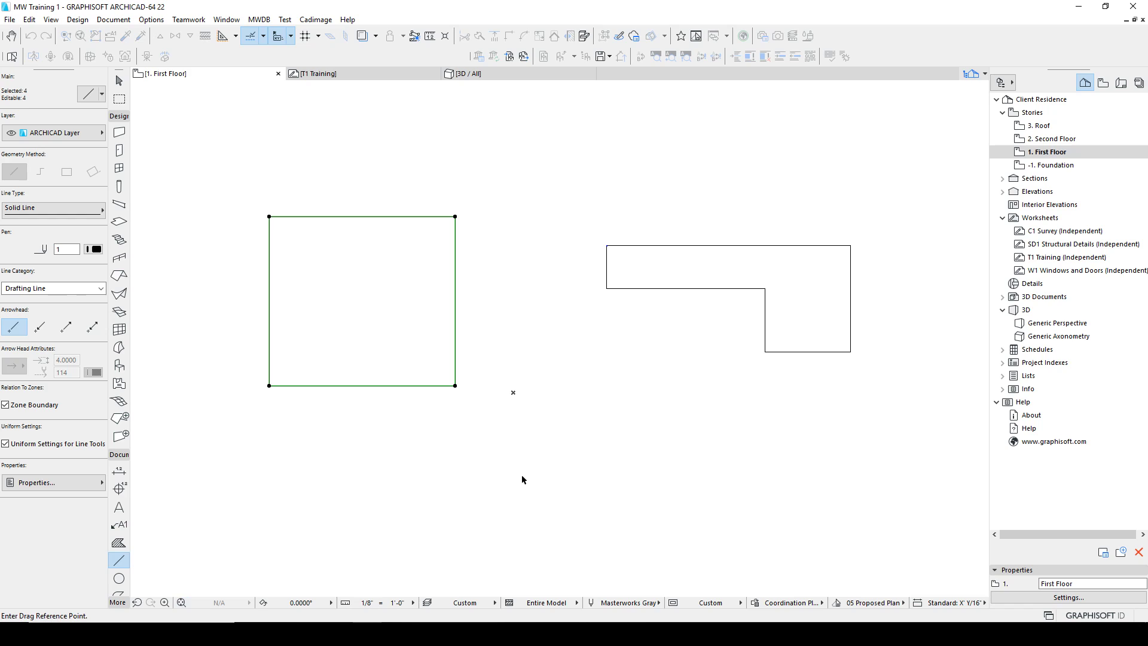
Drag the selected square box up and to the right, keeping it left of the L-shape
left_click_drag(517, 474, 612, 424)
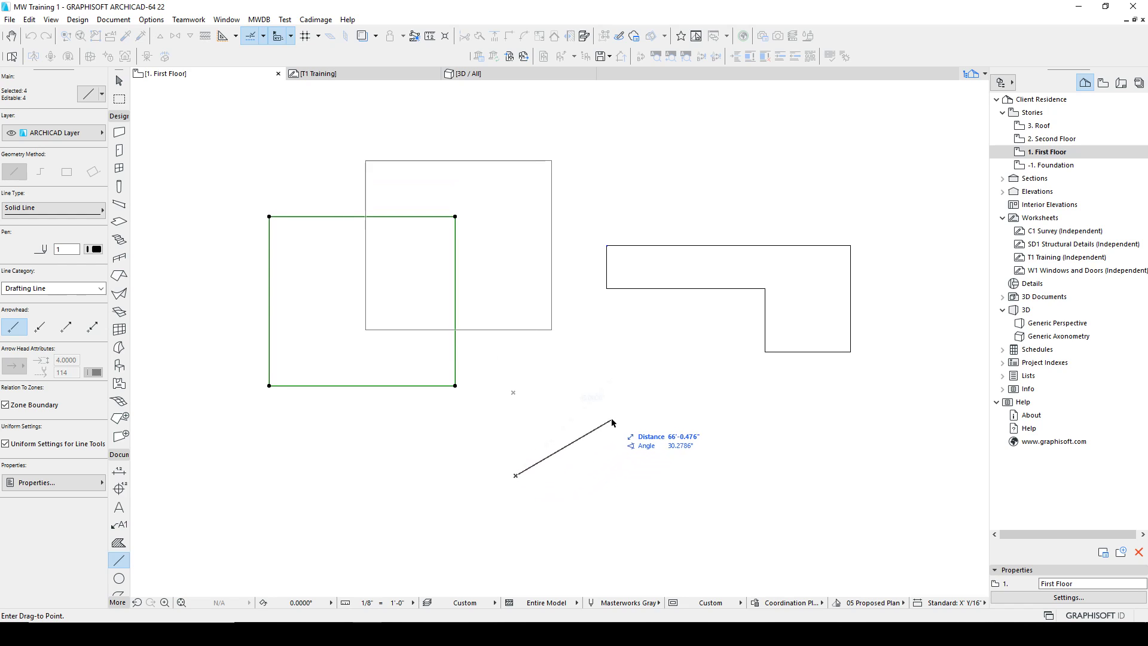
mouse_move(613, 380)
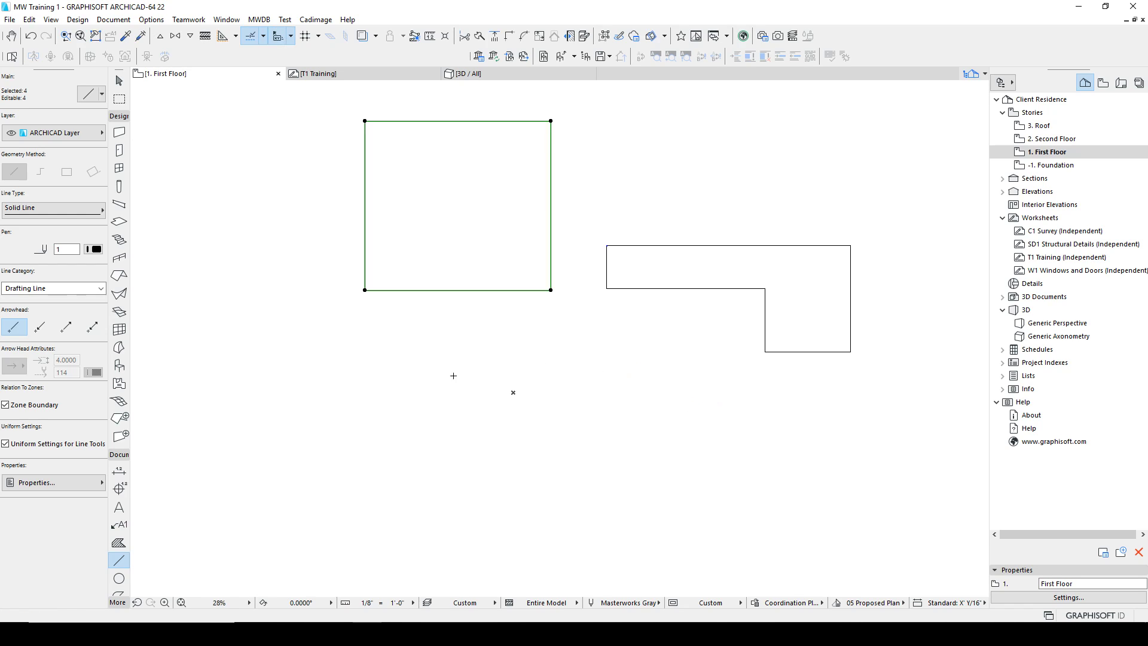
mouse_move(424, 409)
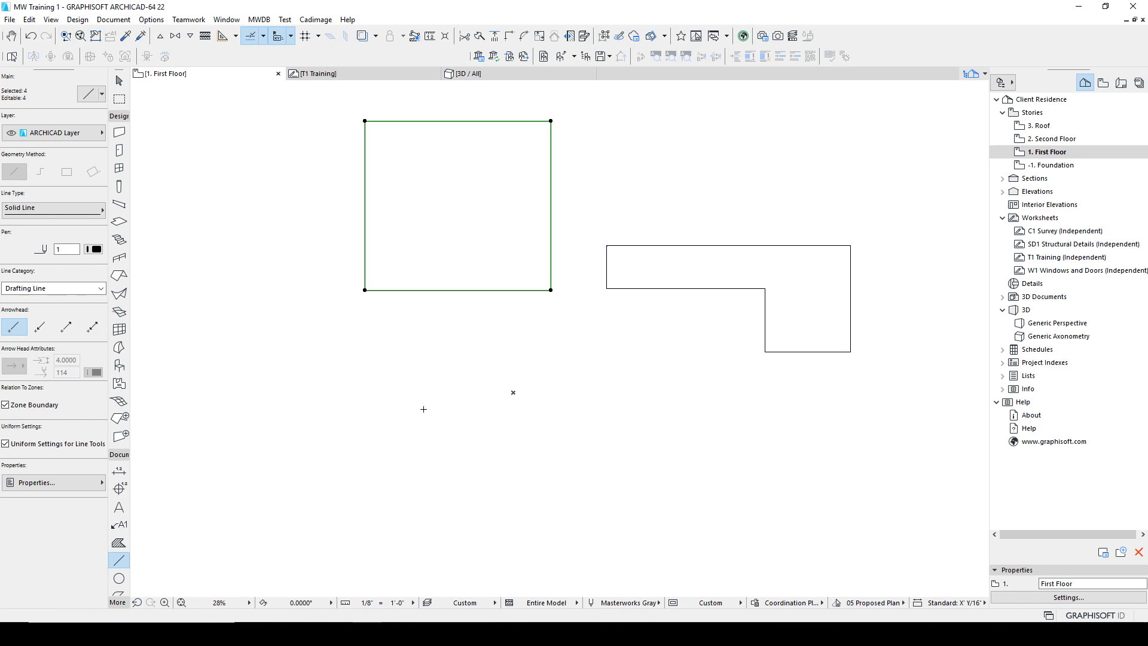
mouse_move(411, 330)
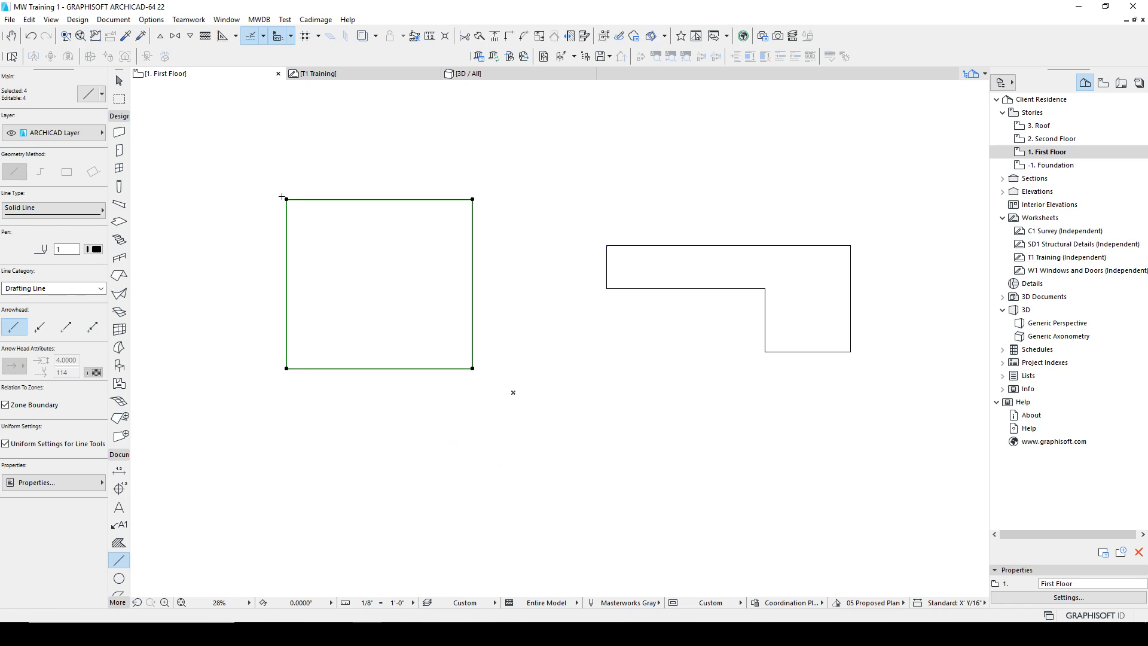
Place the square, then start moving it from its bottom-right corner toward the L-shape's top-left corner
left_click(40, 171)
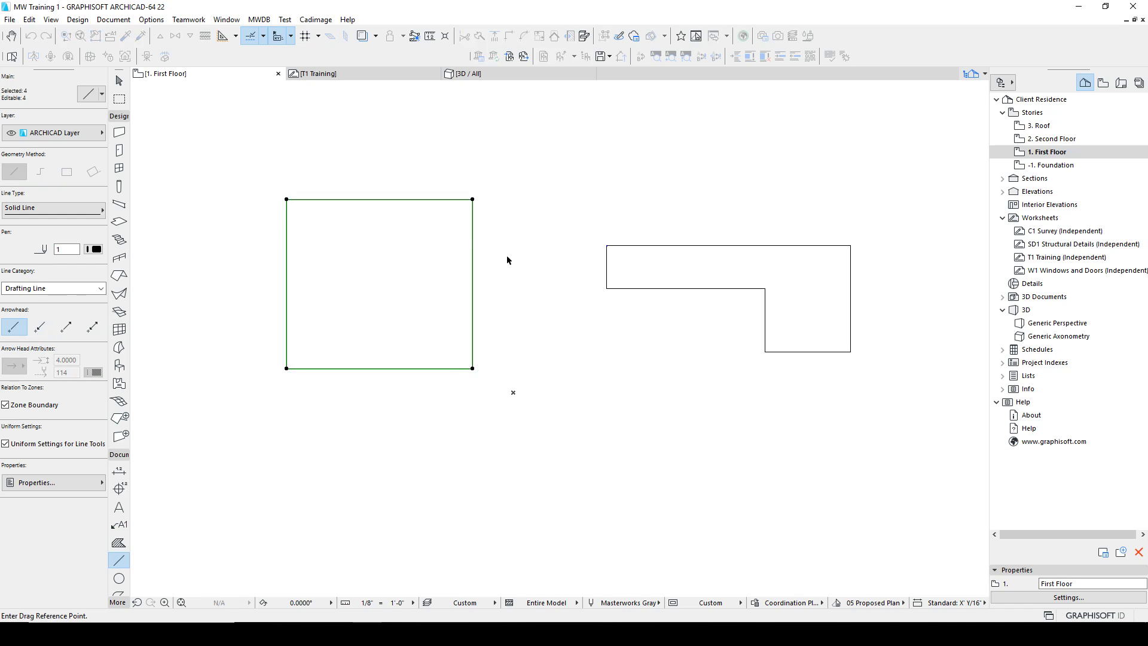
mouse_move(597, 473)
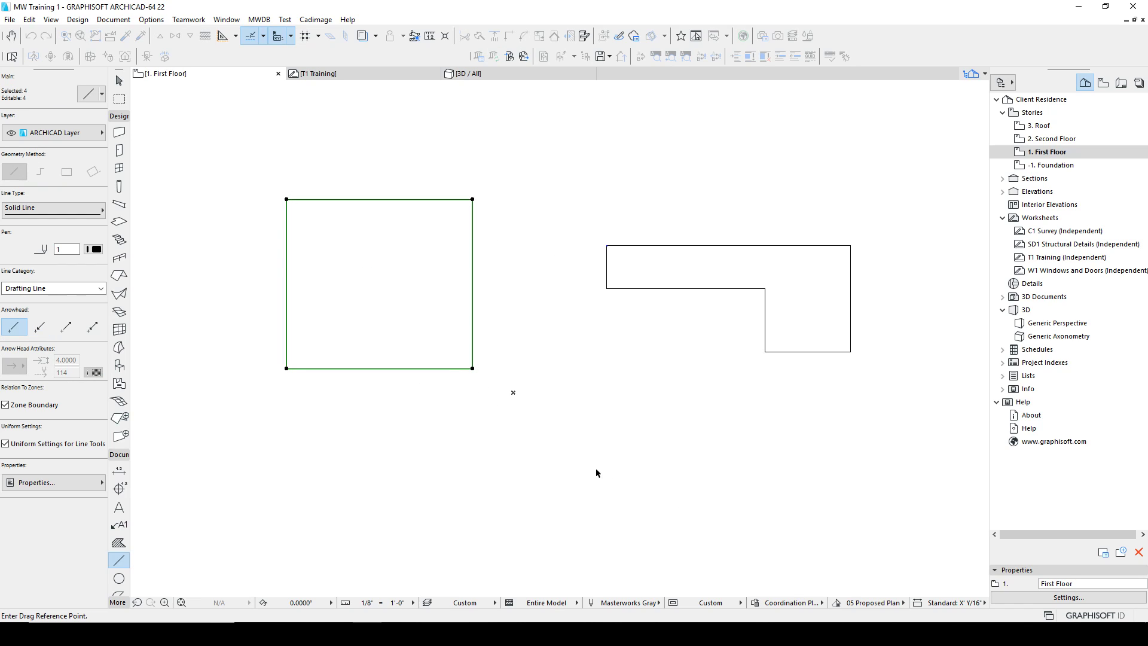
mouse_move(681, 398)
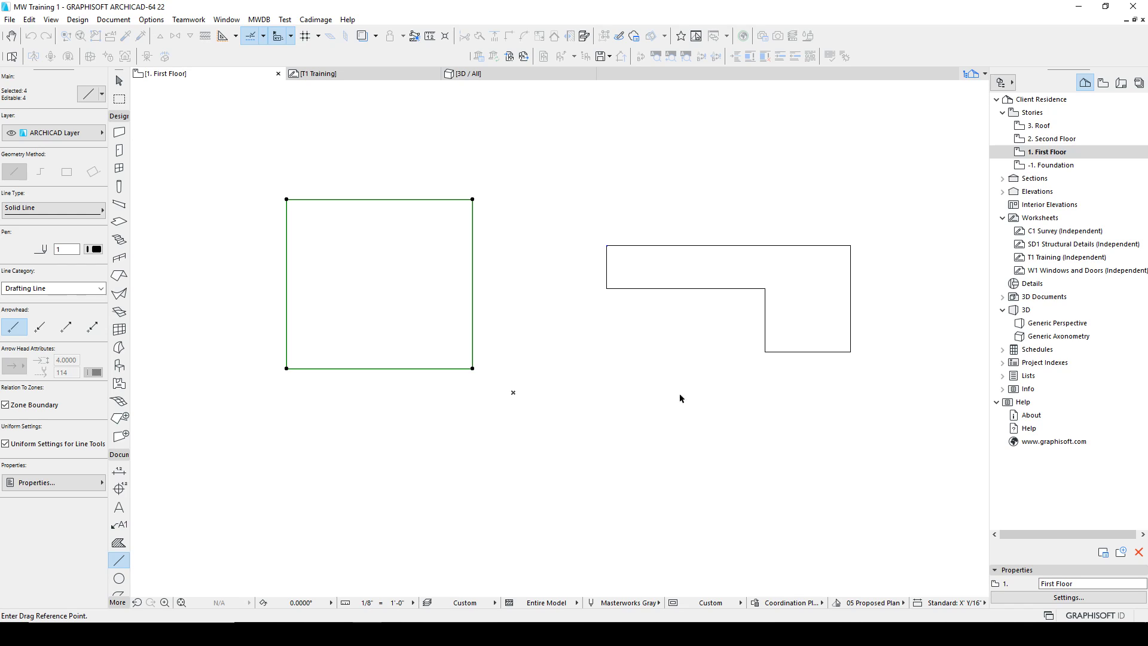
mouse_move(582, 528)
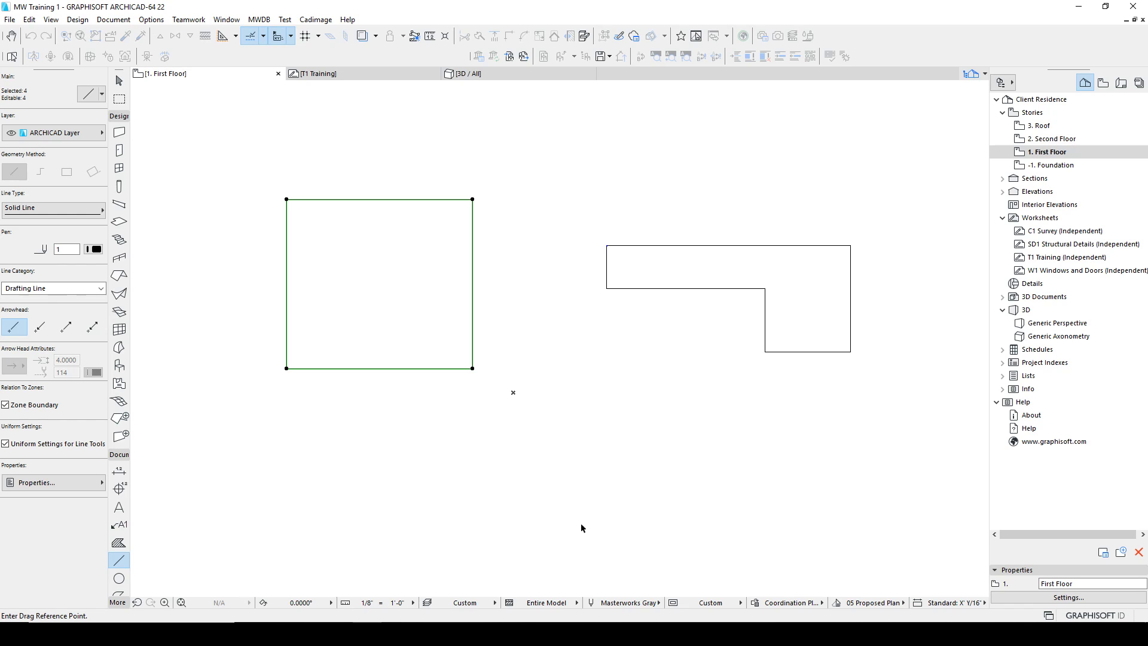
mouse_move(689, 536)
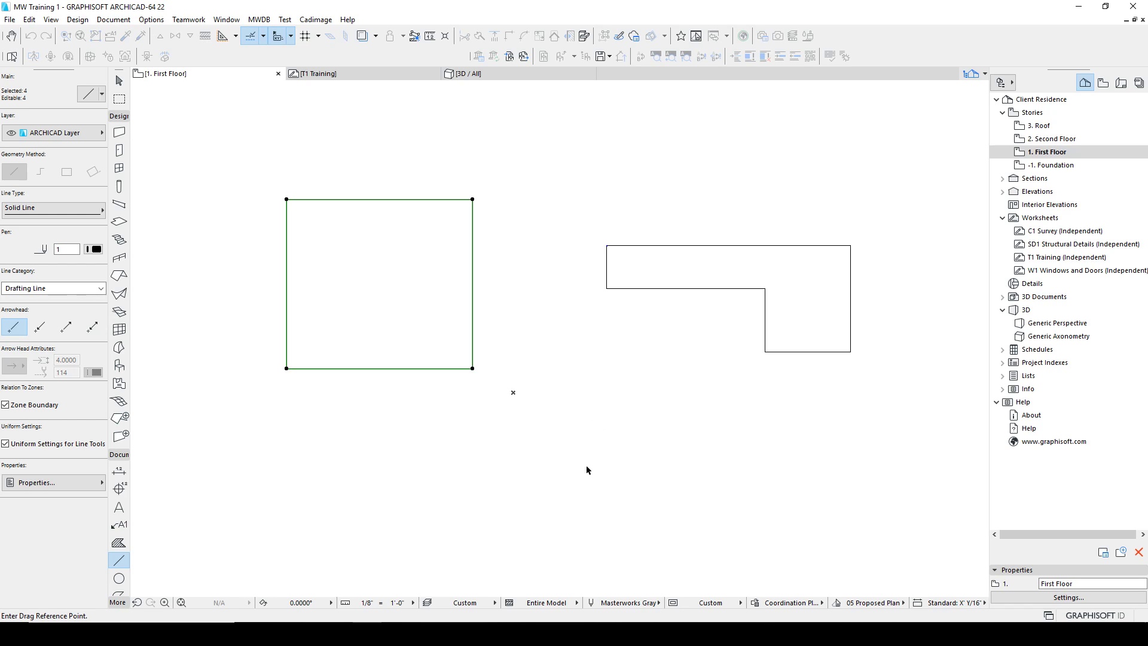
mouse_move(585, 478)
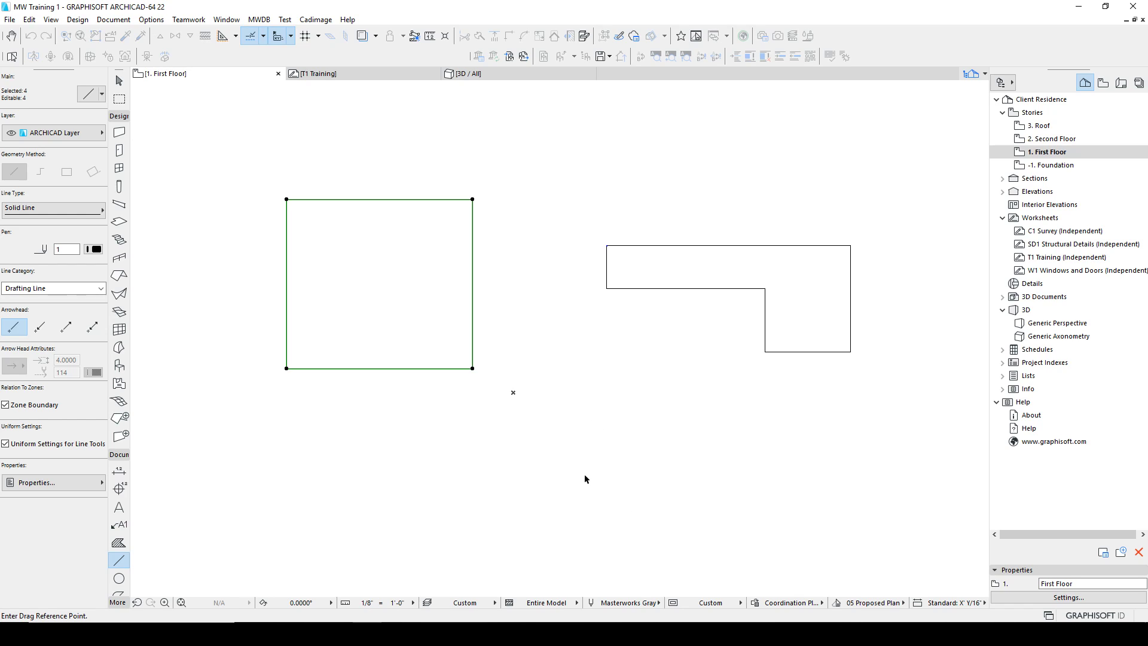
left_click(472, 366)
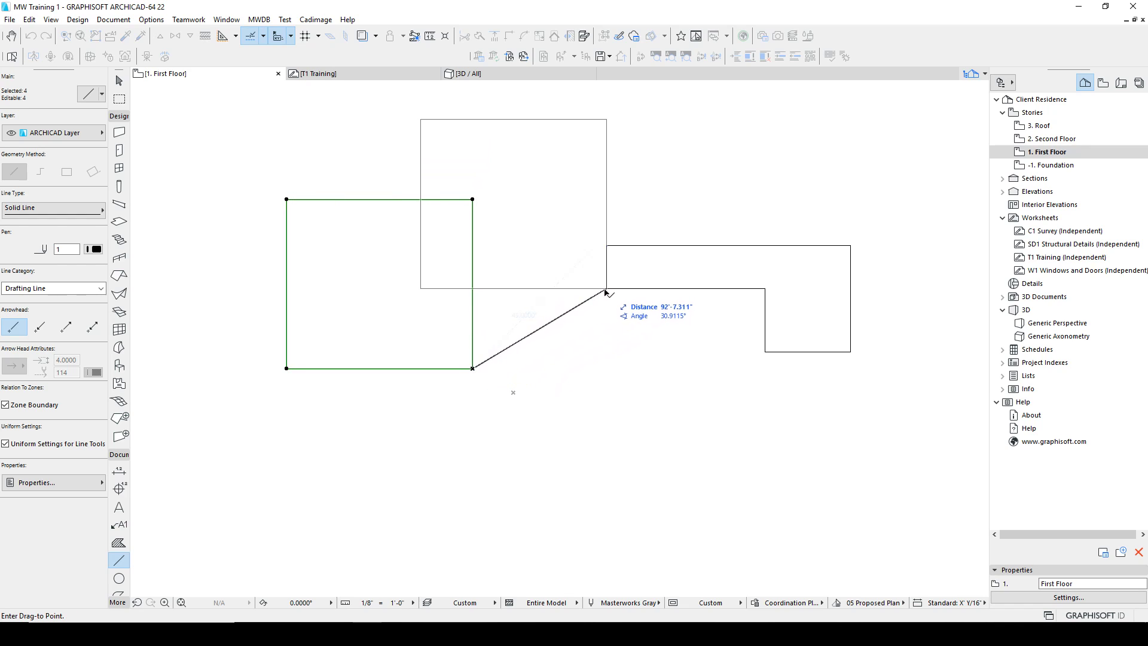
mouse_move(608, 250)
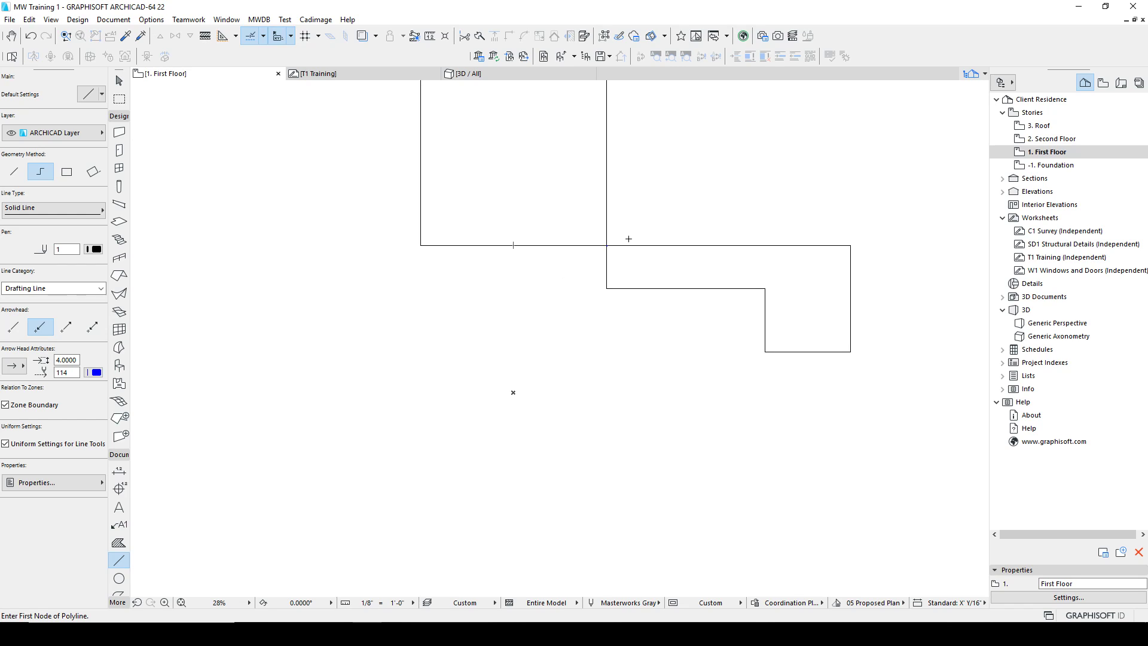
mouse_move(611, 252)
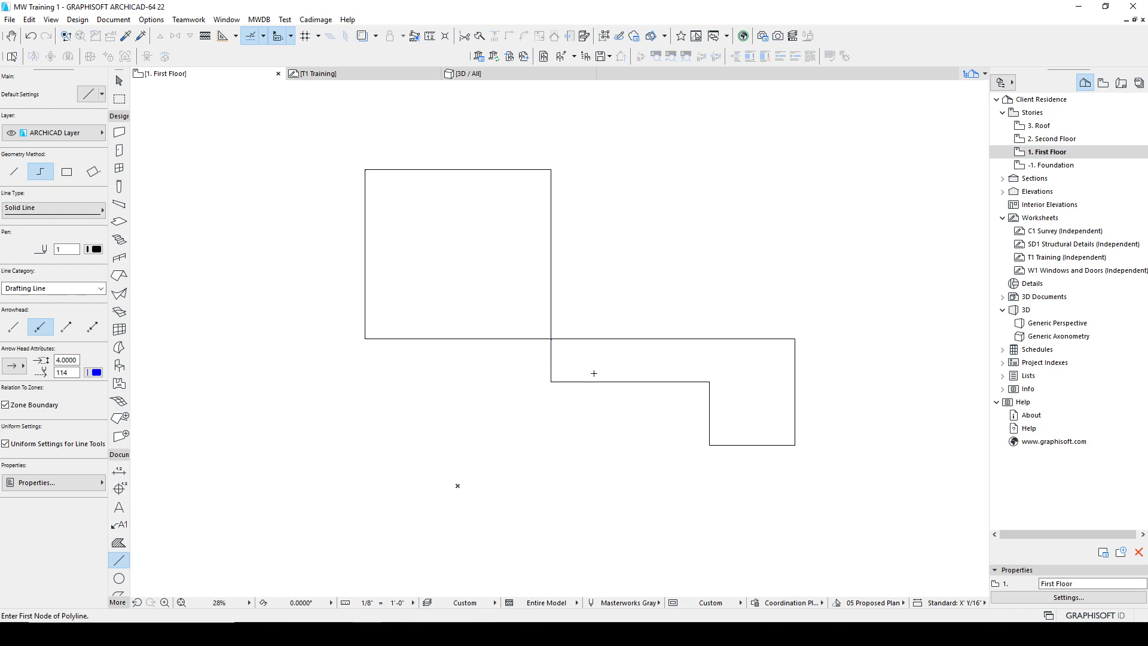
mouse_move(415, 34)
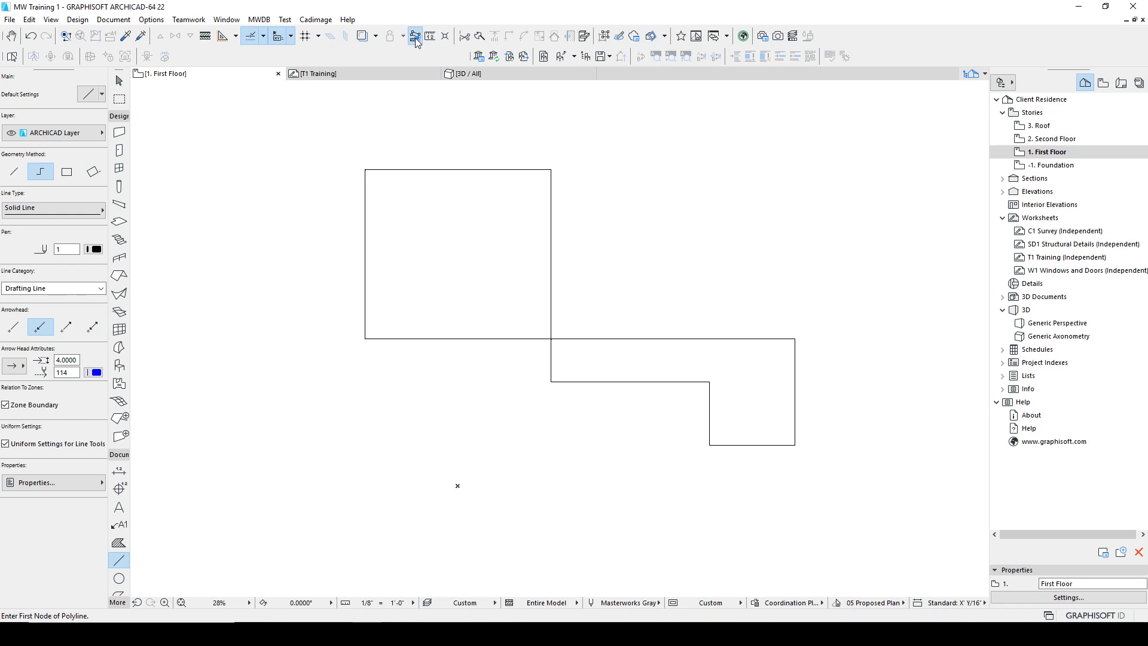
left_click(414, 35)
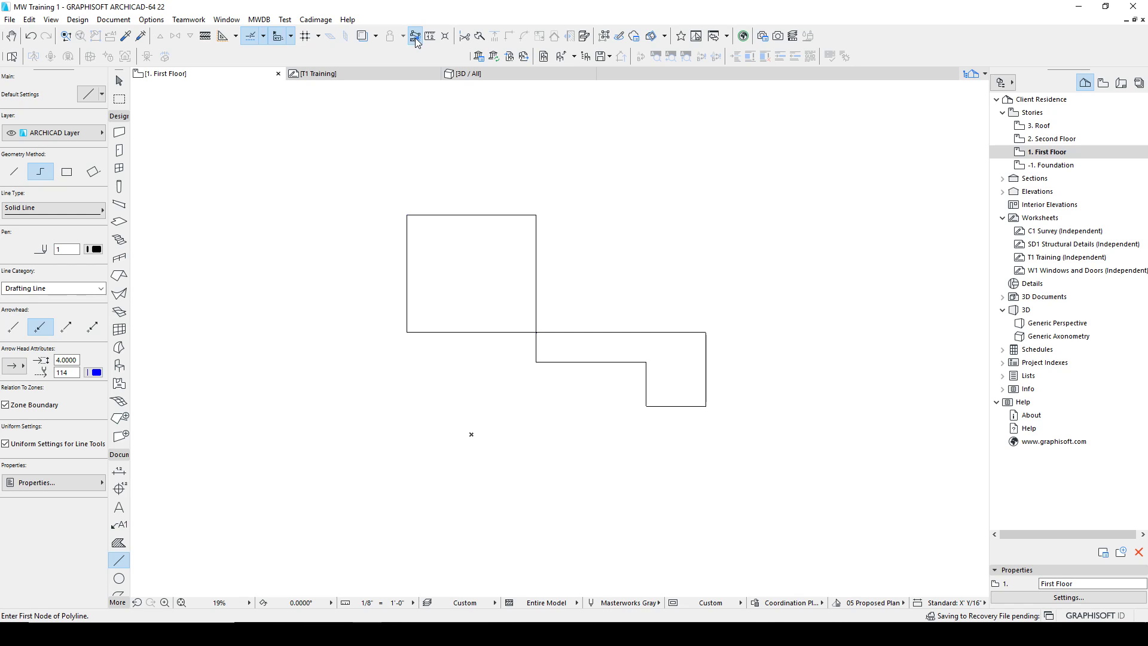
mouse_move(416, 36)
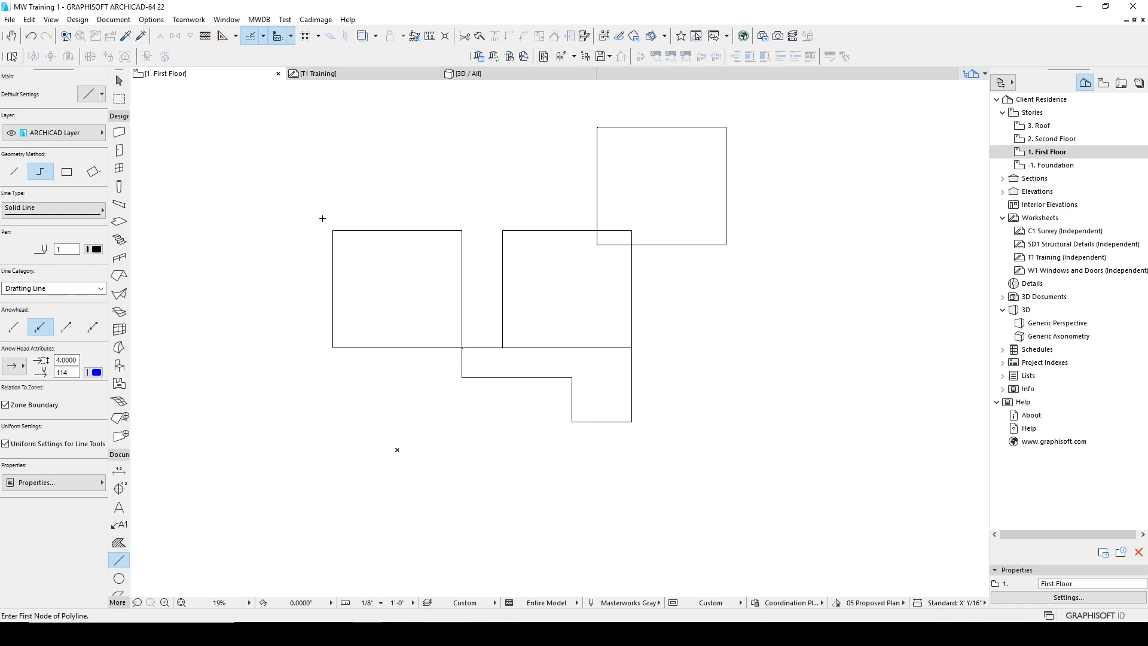
Select the left square box to rotate it 45° about its lower-right corner
left_click(397, 288)
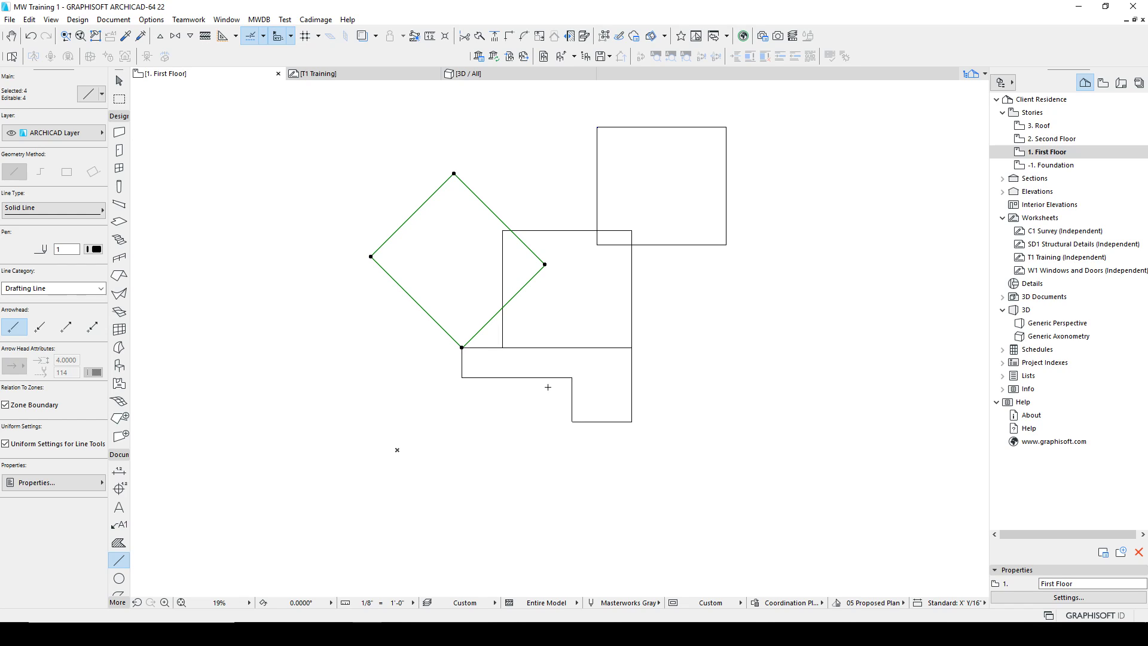
mouse_move(679, 307)
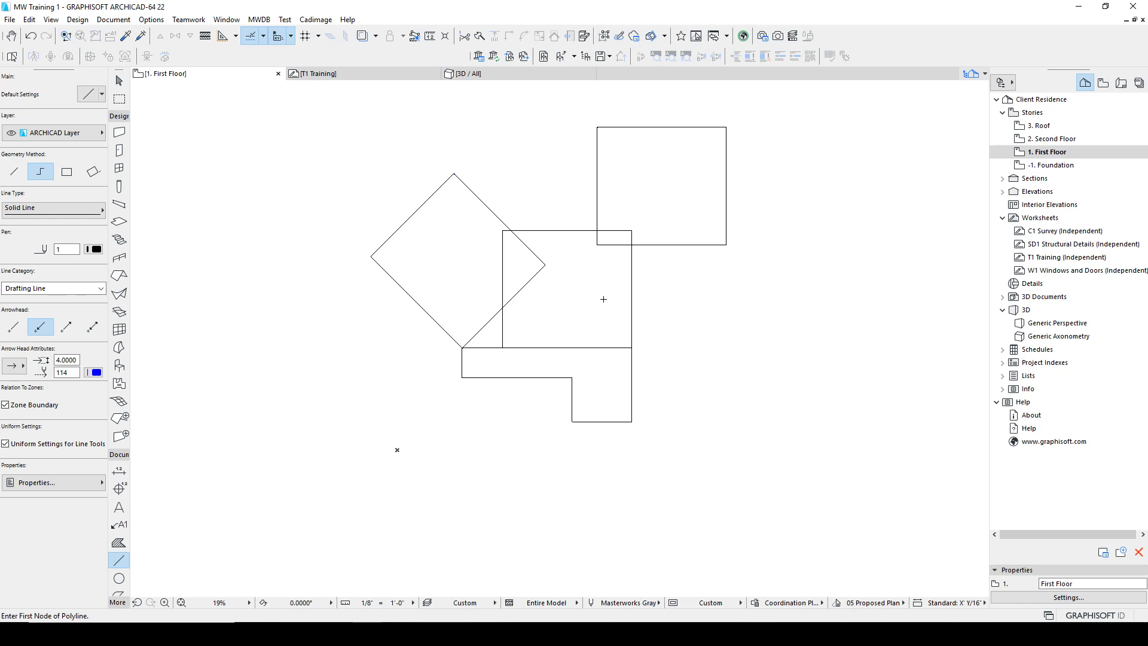
mouse_move(396, 169)
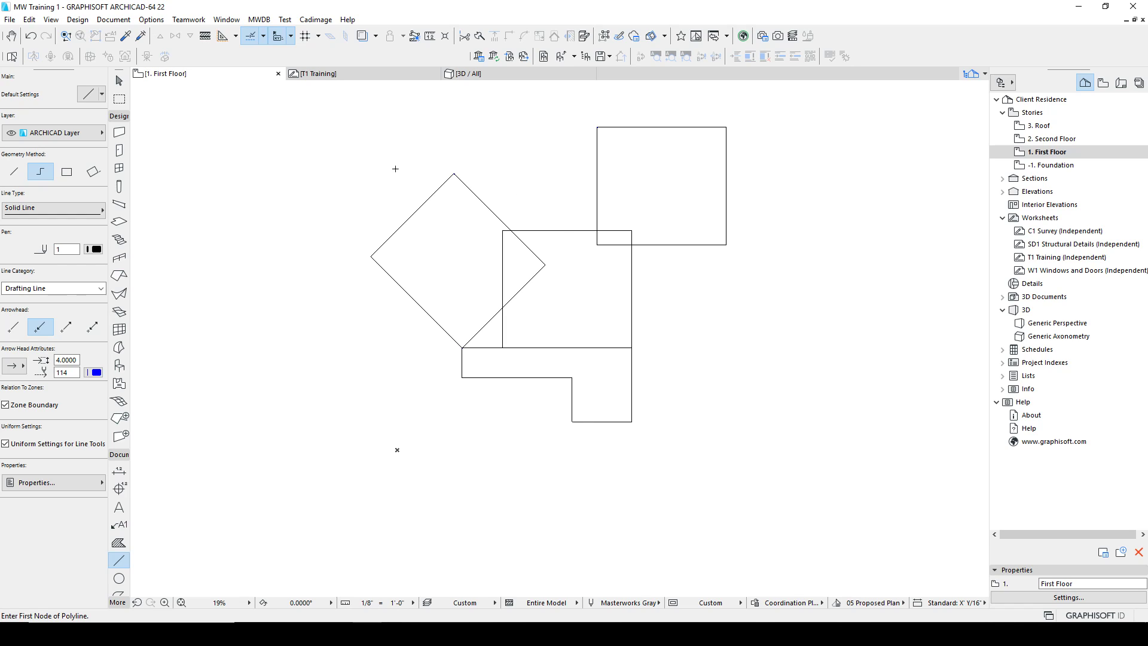
Select the diamond's four lines and drag a copy down-left against its lower-left edge
left_click(455, 256)
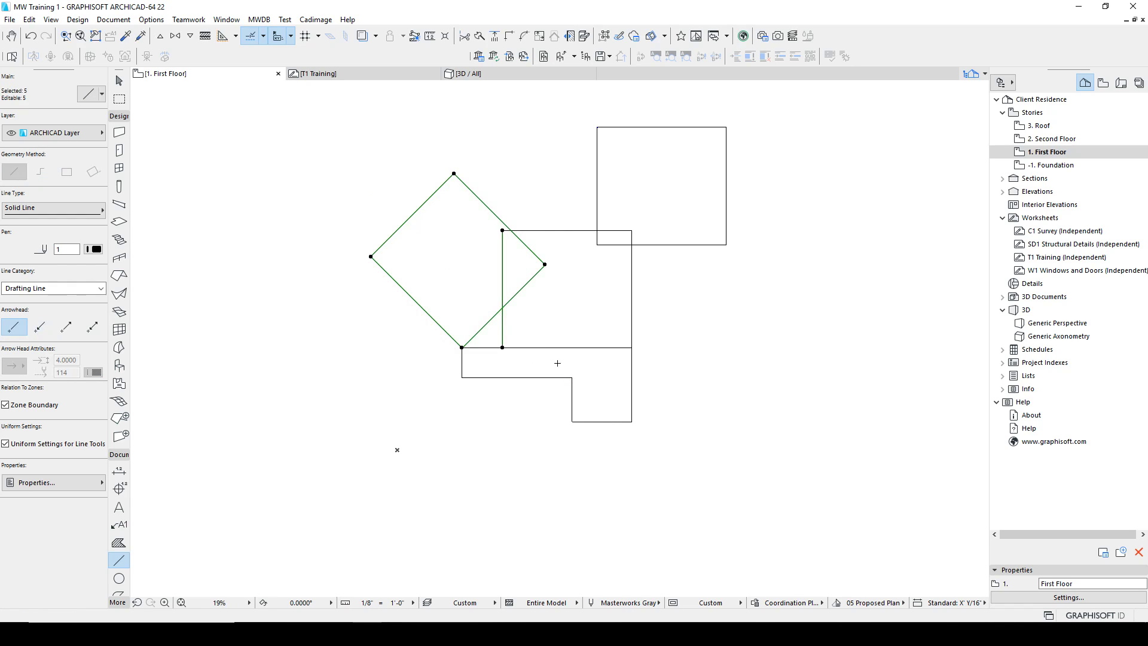
left_click(501, 290)
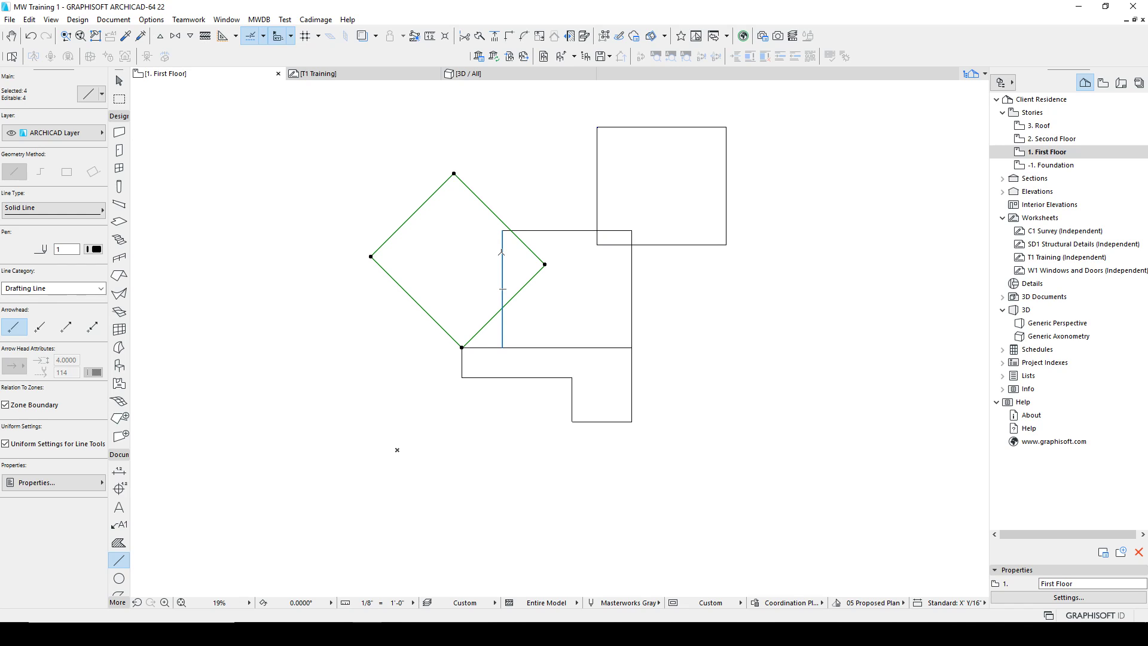
mouse_move(679, 272)
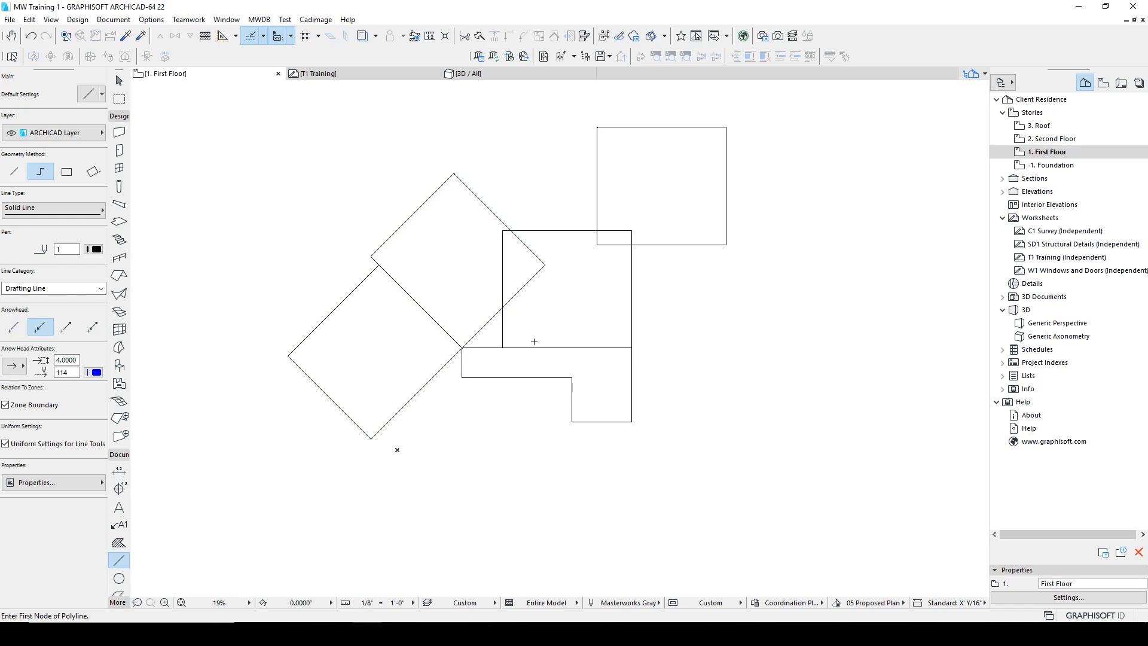
mouse_move(366, 267)
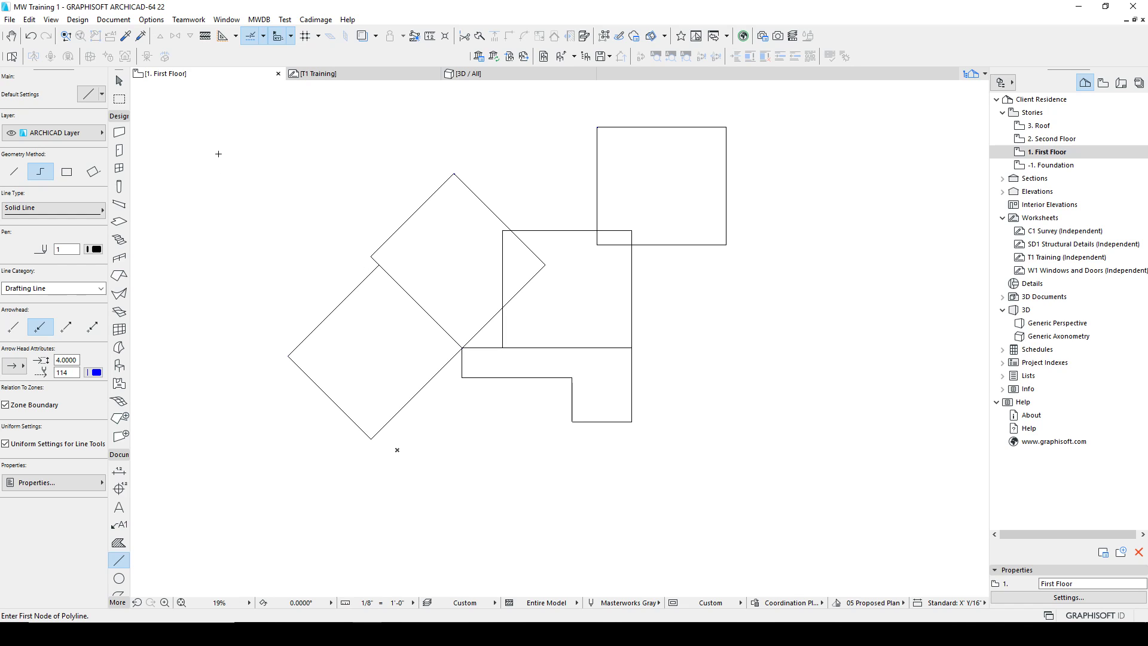
left_click_drag(242, 254, 431, 405)
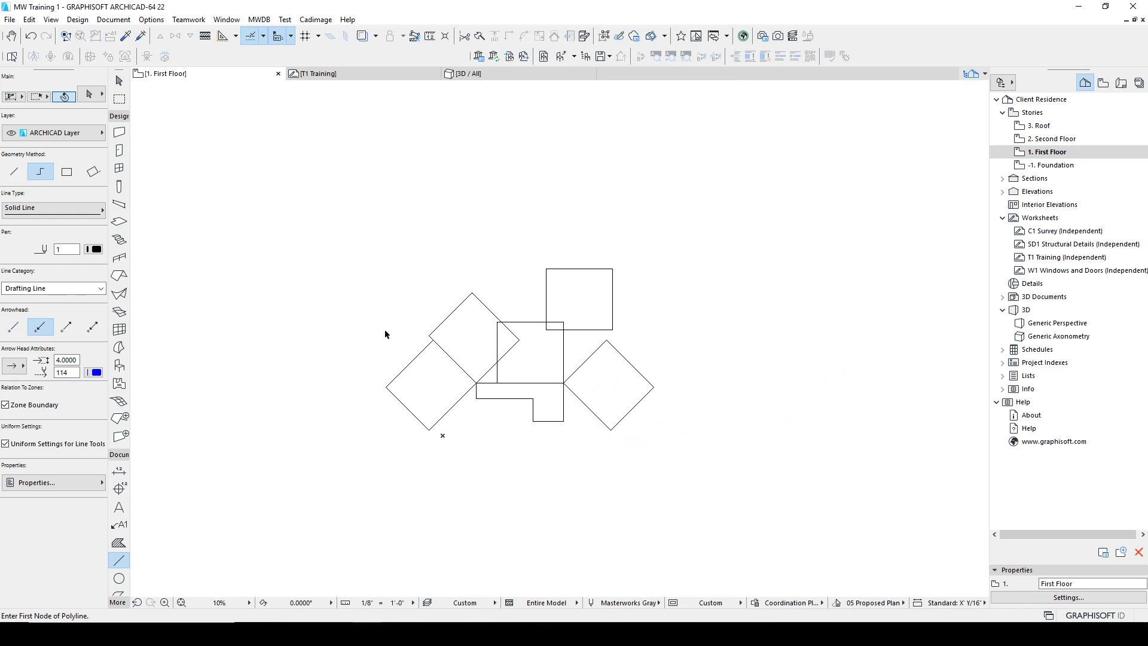
Move the diamond right of the L-shape farther to the right, away from the others
left_click(608, 384)
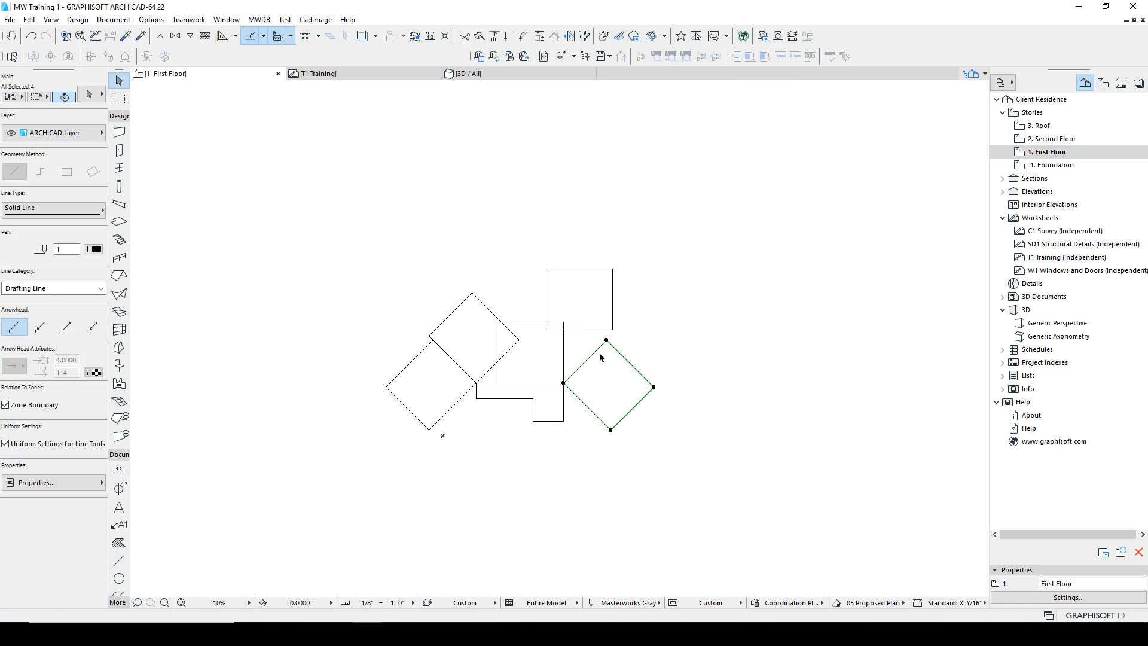
mouse_move(729, 406)
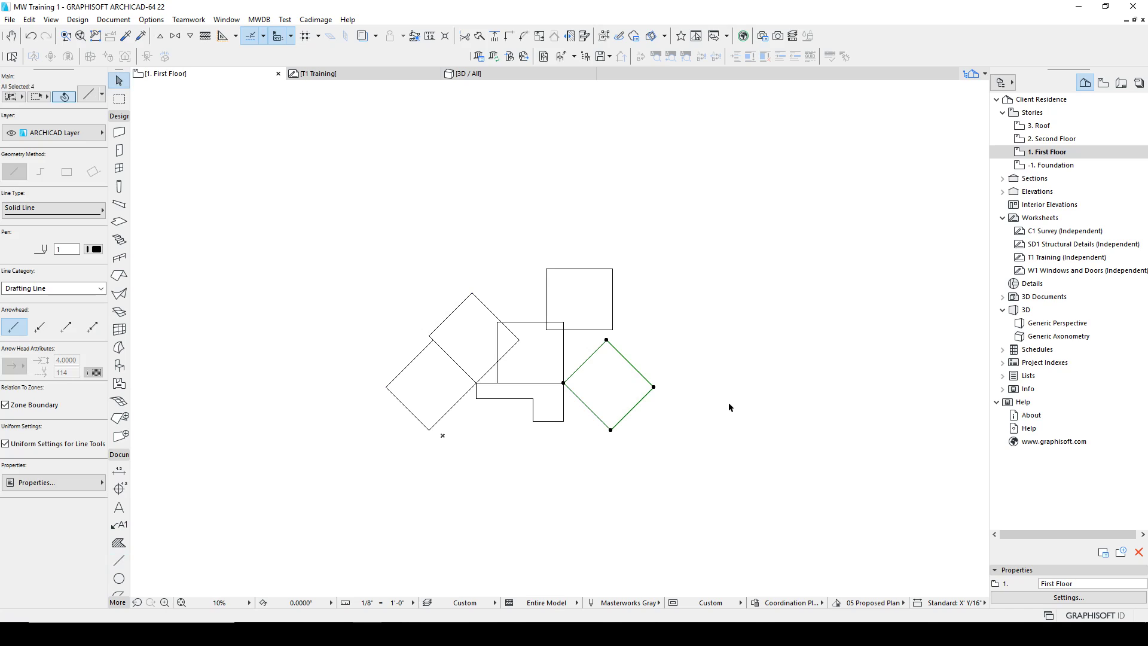
left_click_drag(605, 386, 862, 387)
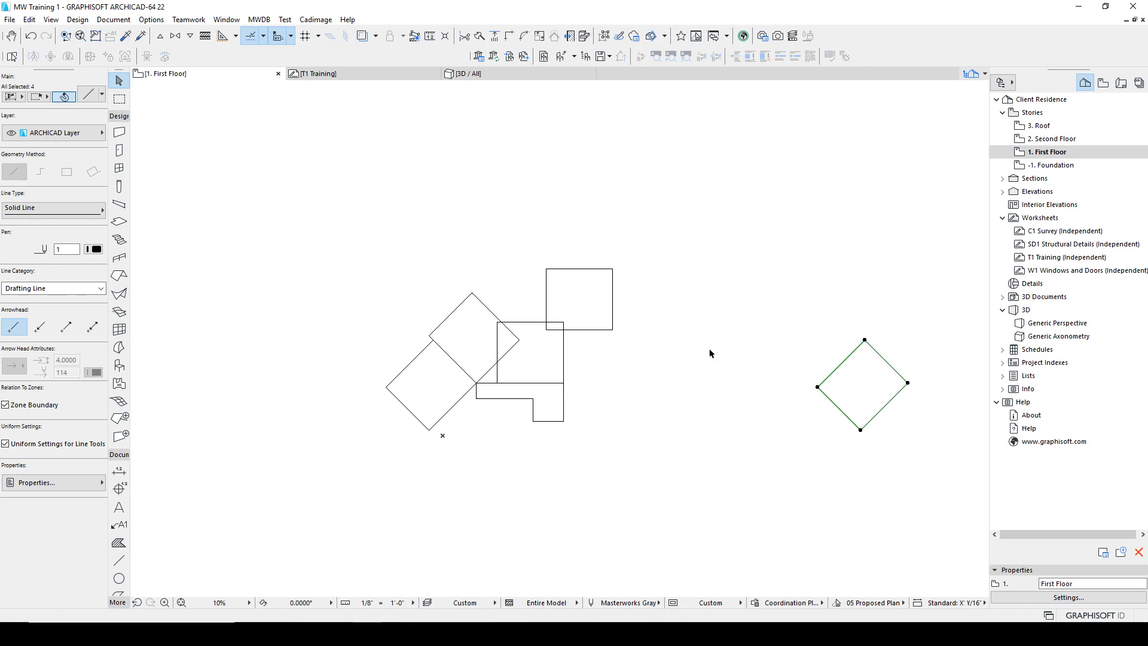
mouse_move(617, 412)
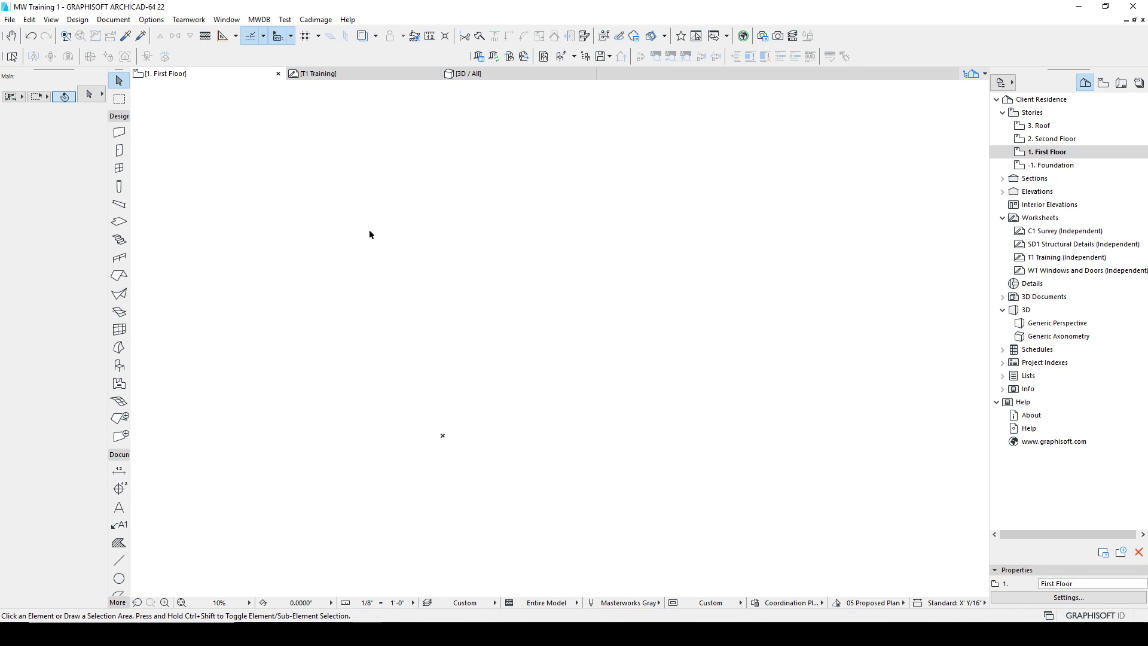
mouse_move(384, 414)
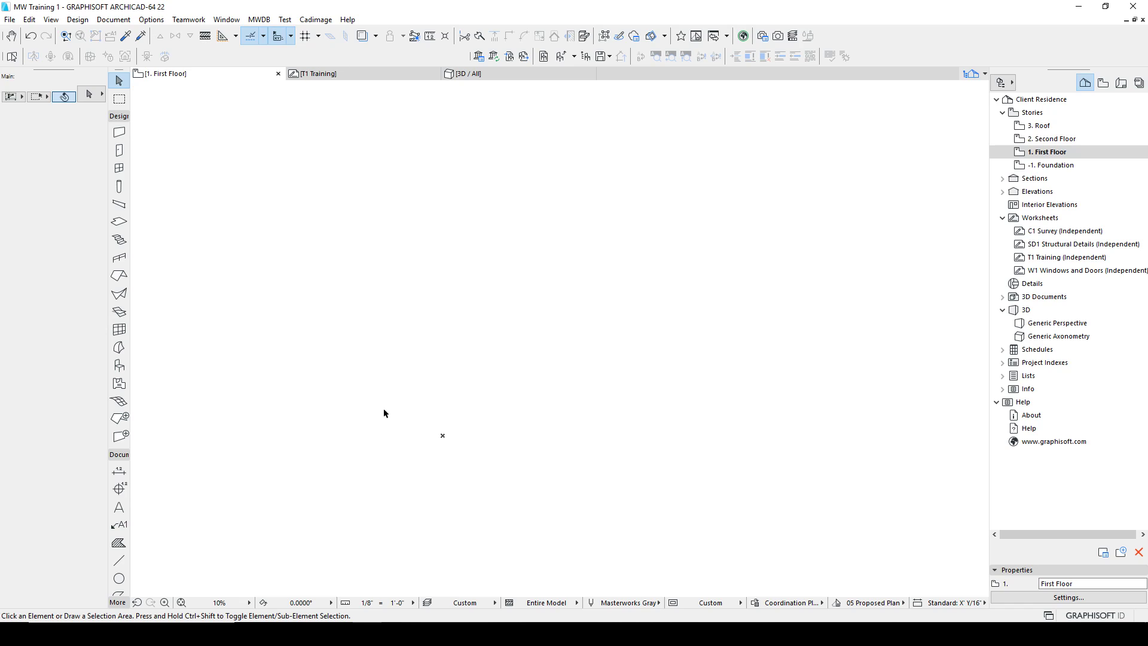
mouse_move(173, 306)
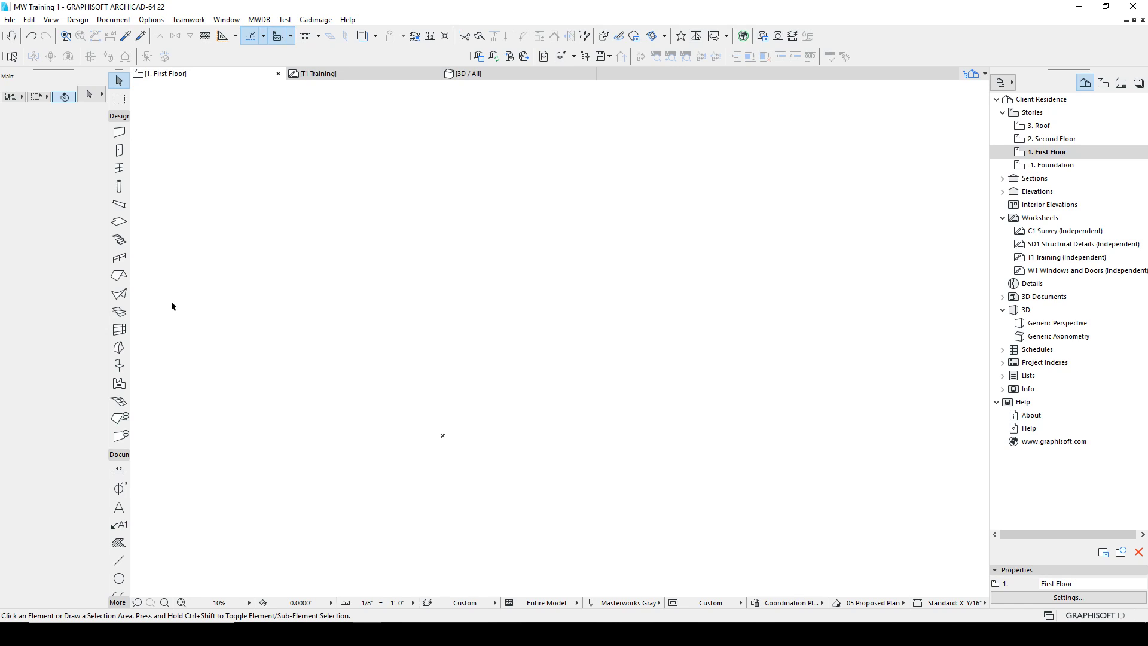
mouse_move(168, 314)
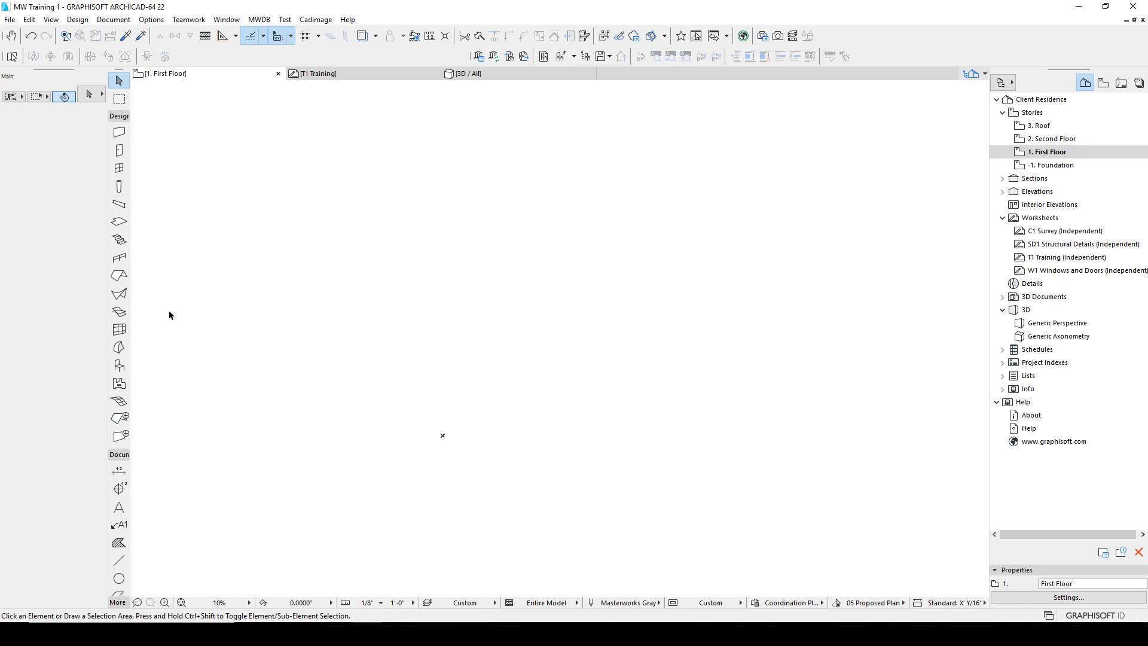
Rotate the rectangle into a slight tilt from its corner, then drag it to the right
left_click(118, 560)
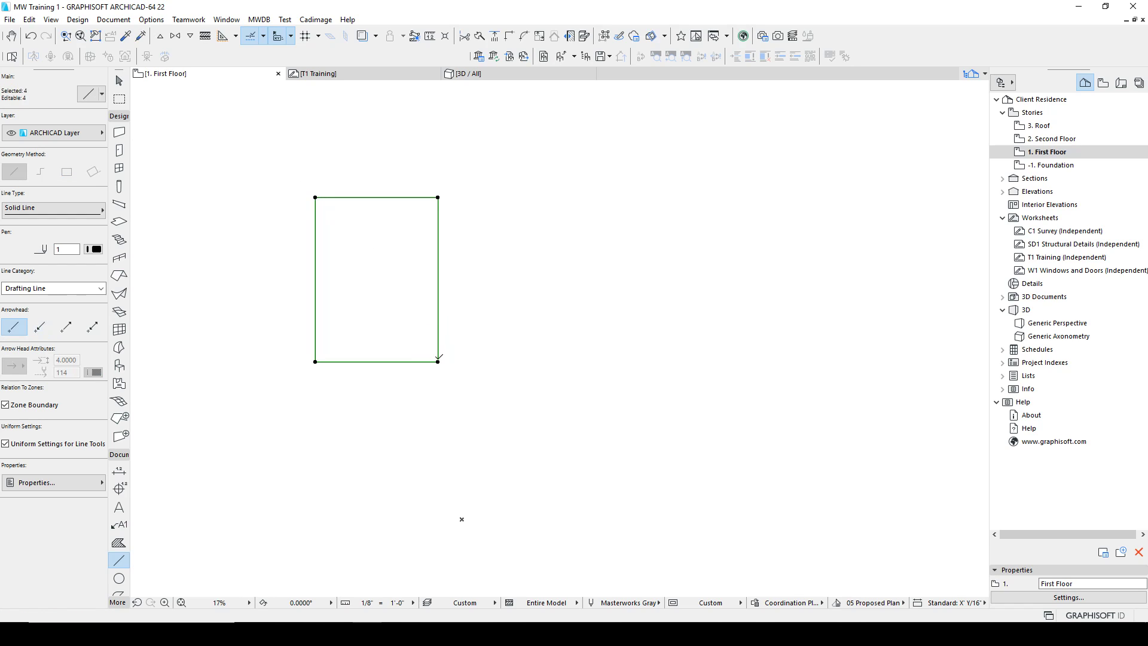
left_click(438, 360)
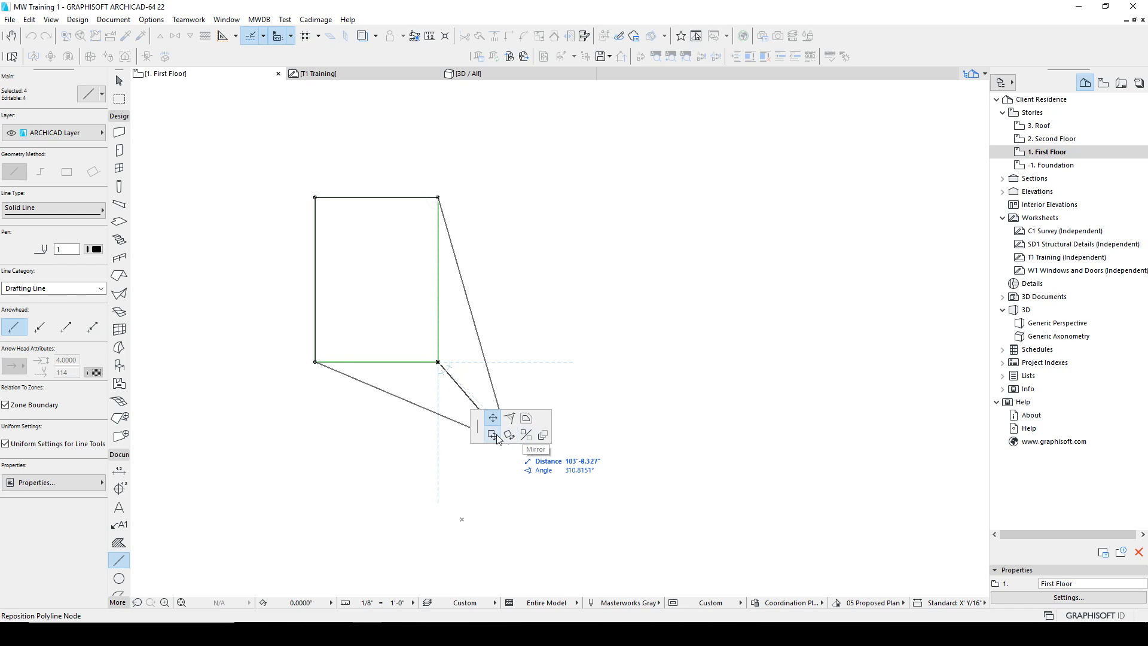
mouse_move(492, 435)
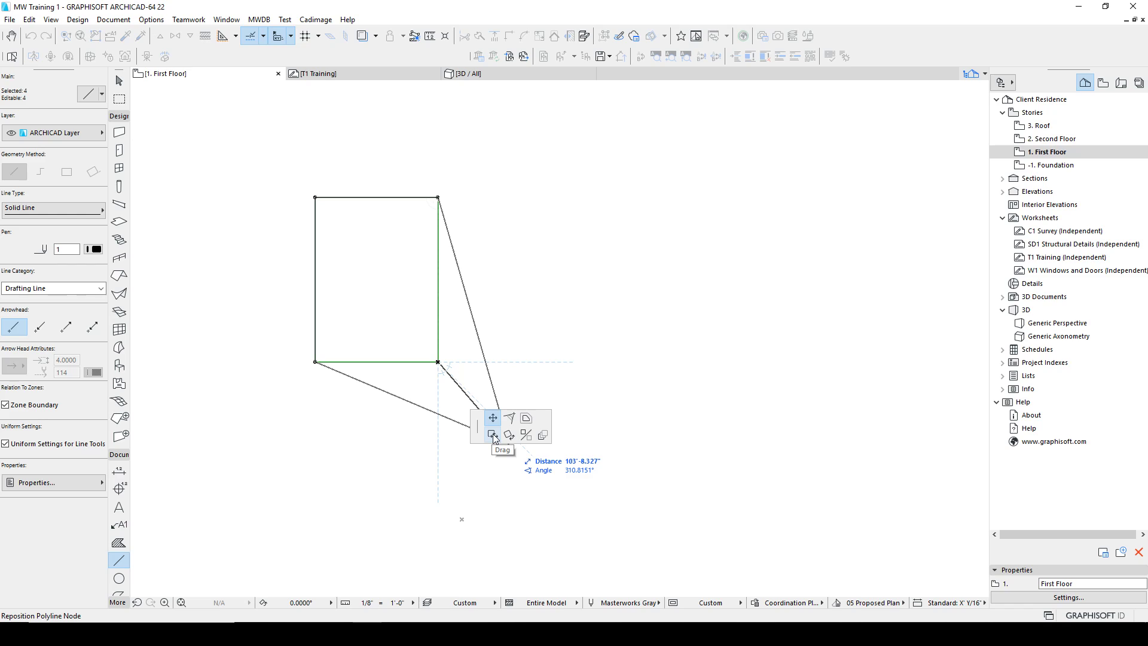
mouse_move(509, 435)
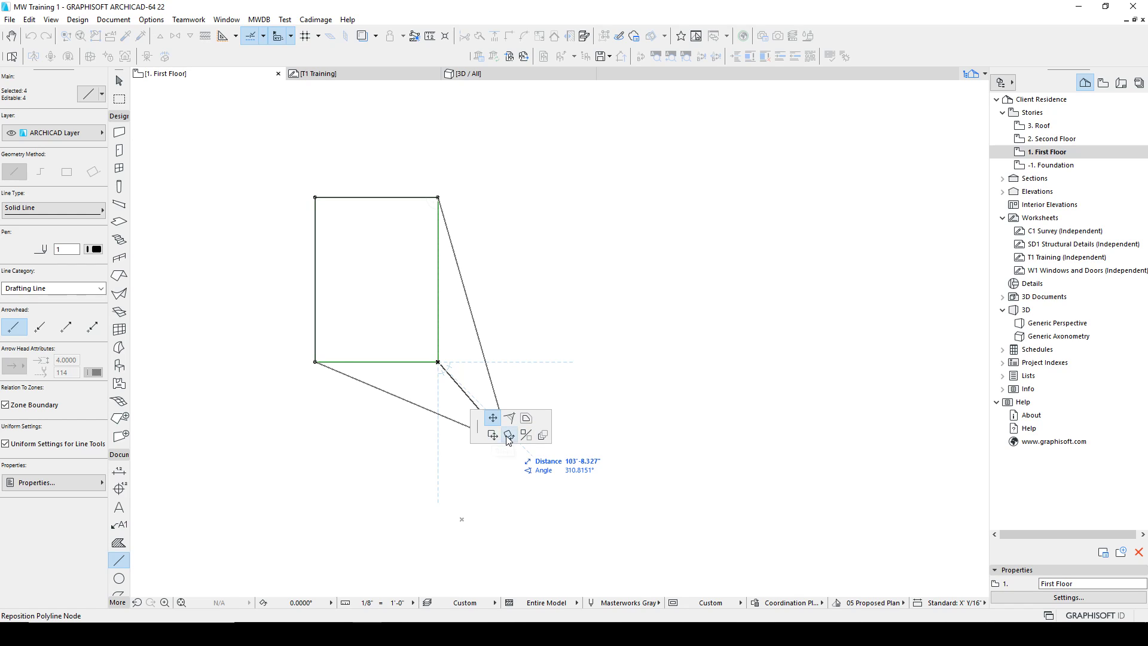
mouse_move(510, 435)
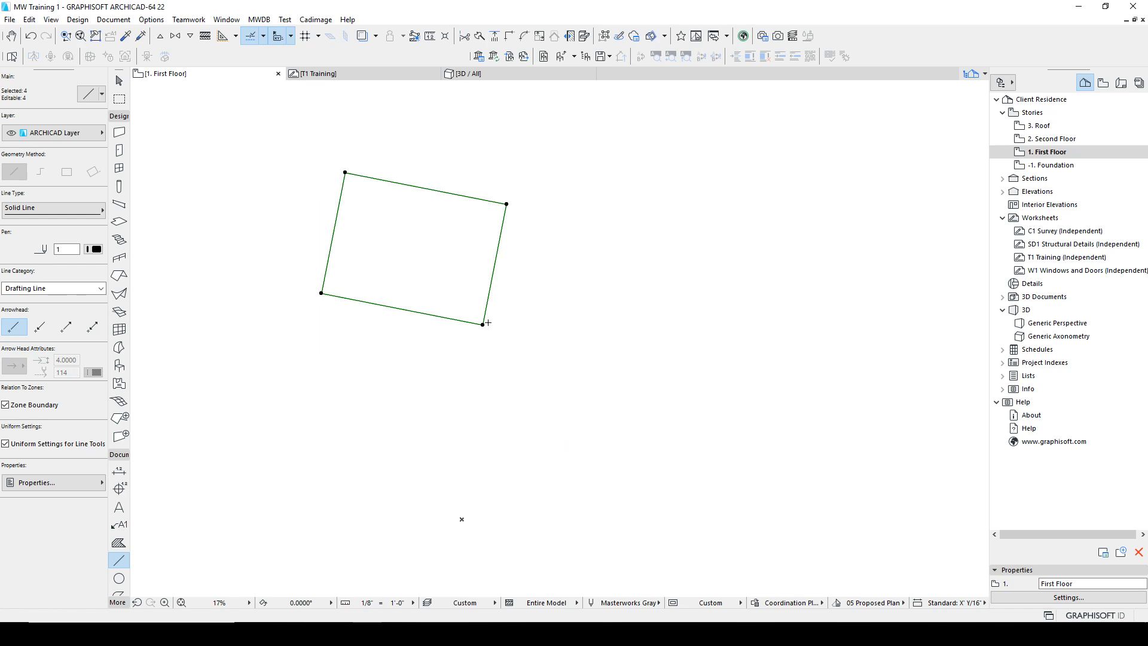
left_click(572, 399)
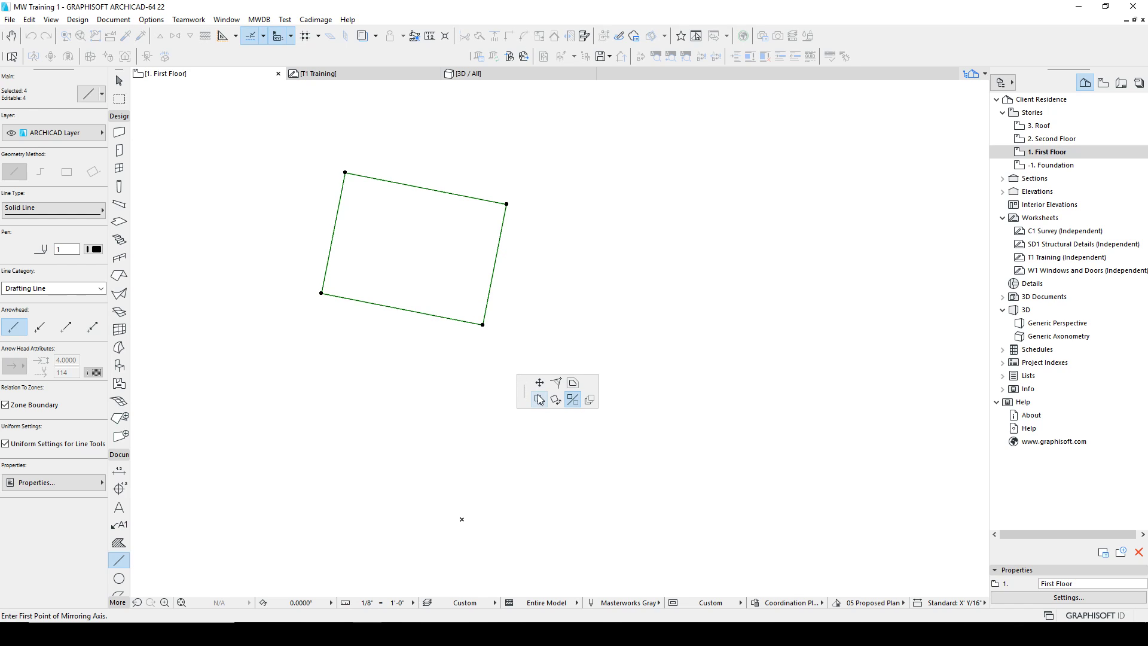
left_click_drag(481, 325, 633, 397)
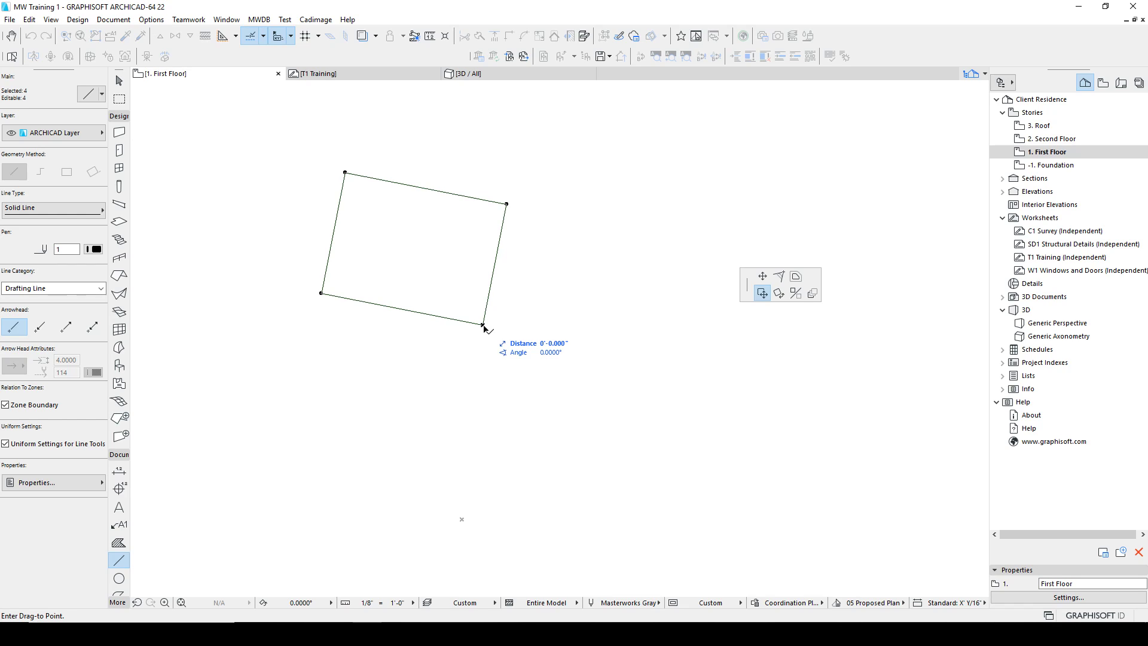
mouse_move(494, 324)
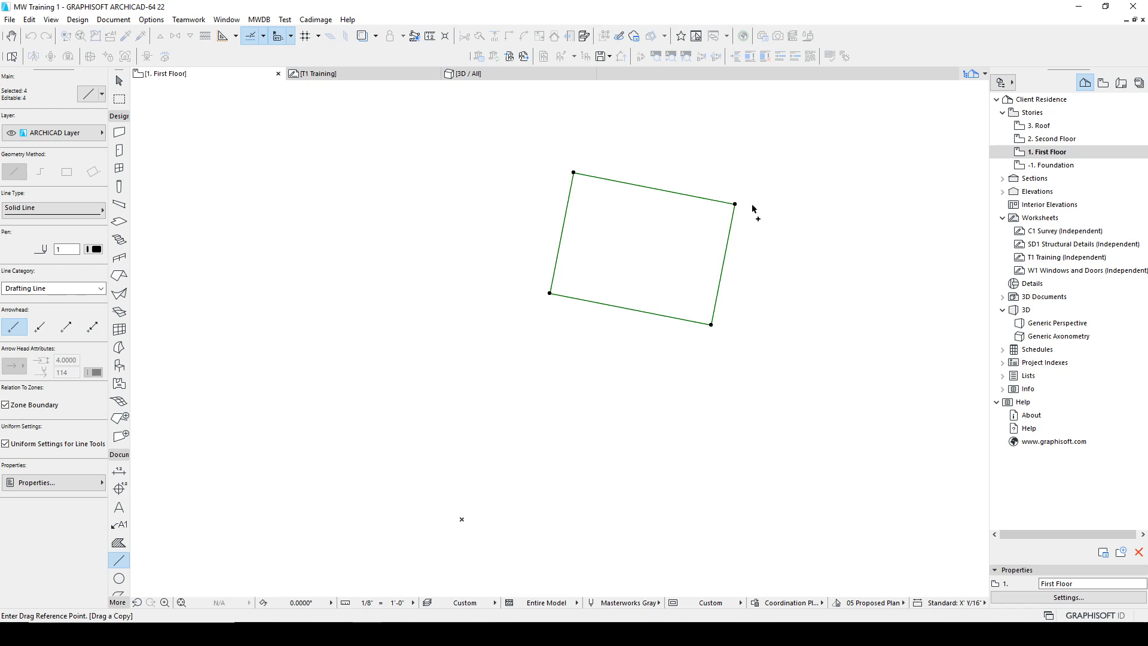
Drag multiple copies of the tilted line box across the plan
left_click_drag(734, 205, 734, 384)
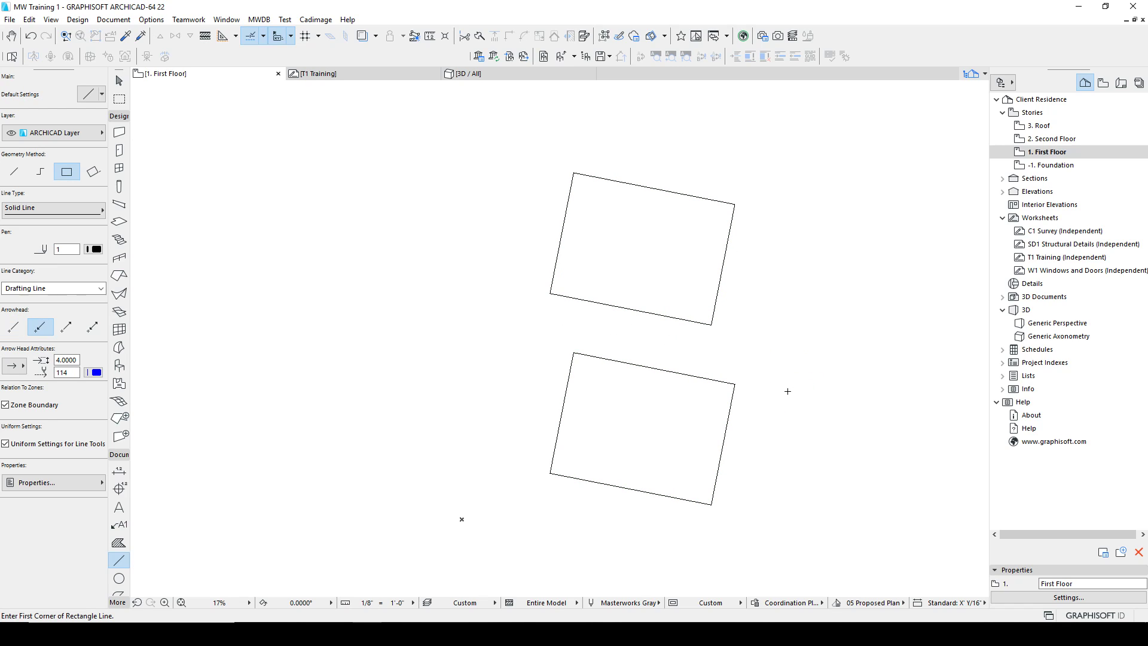
mouse_move(505, 159)
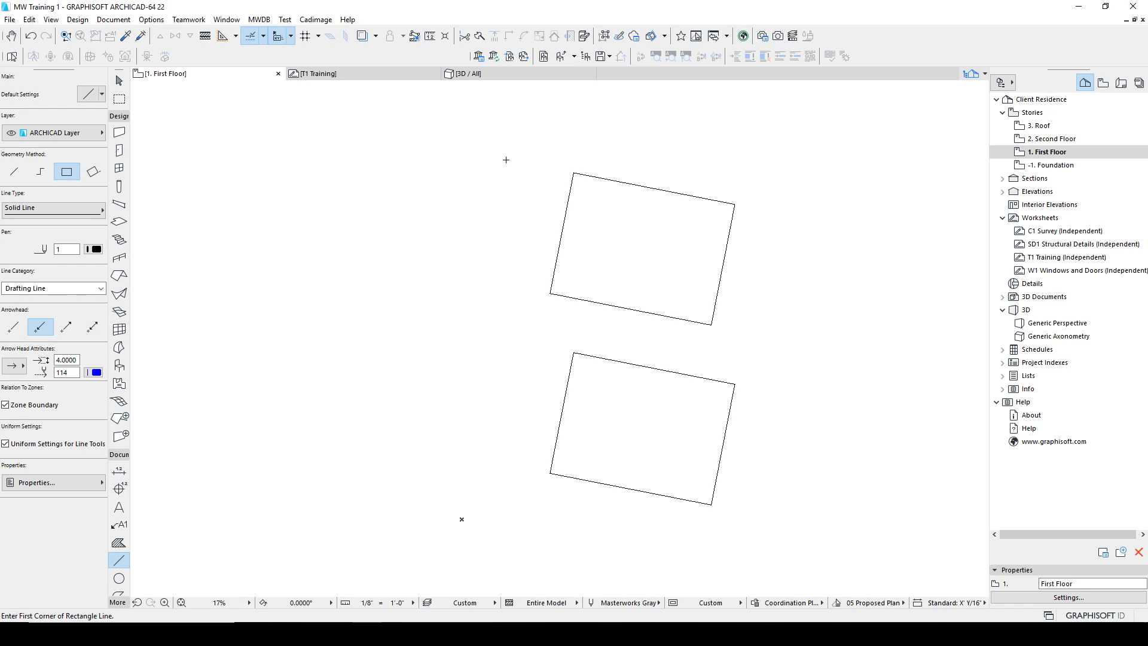
left_click(637, 249)
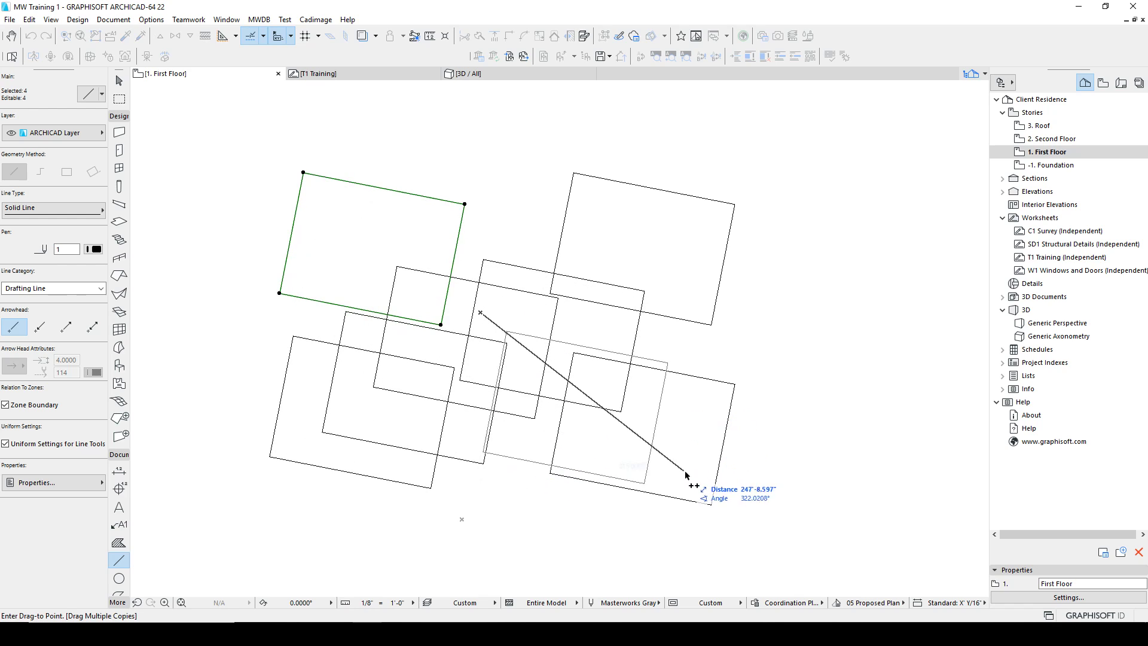
mouse_move(832, 233)
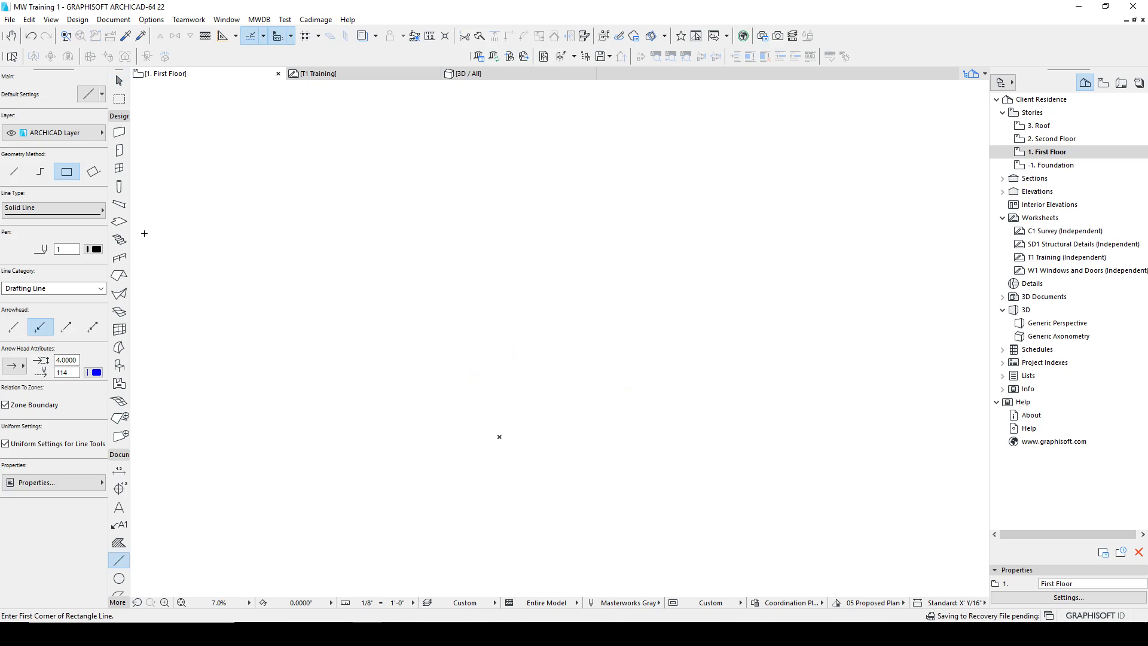
left_click_drag(408, 253, 529, 381)
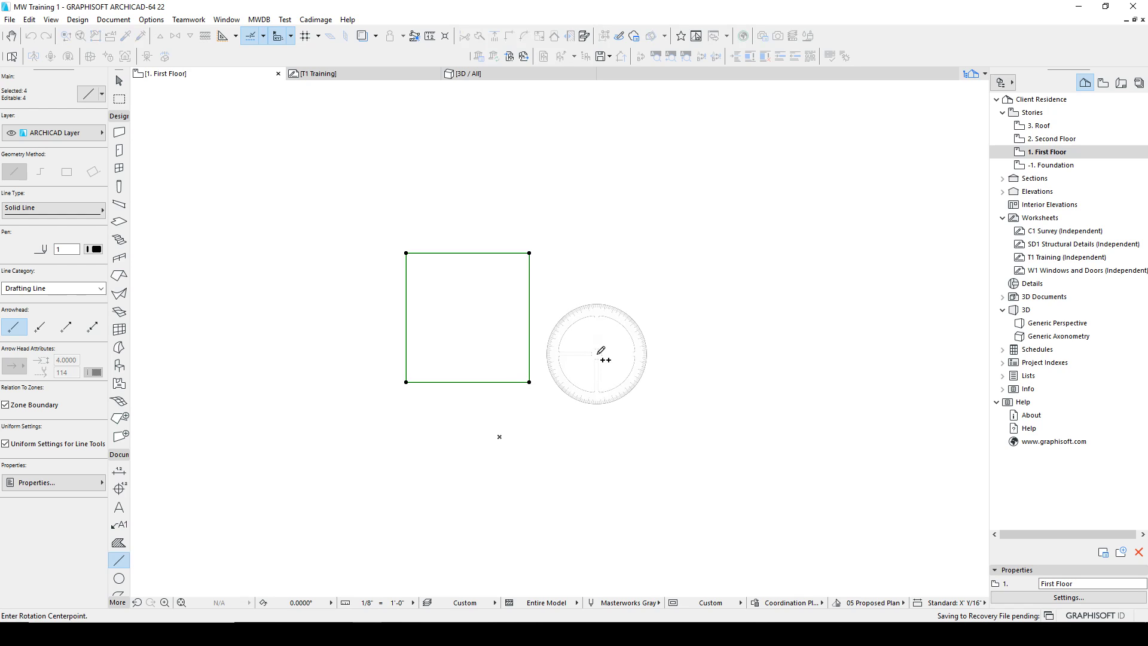
left_click_drag(601, 357, 698, 406)
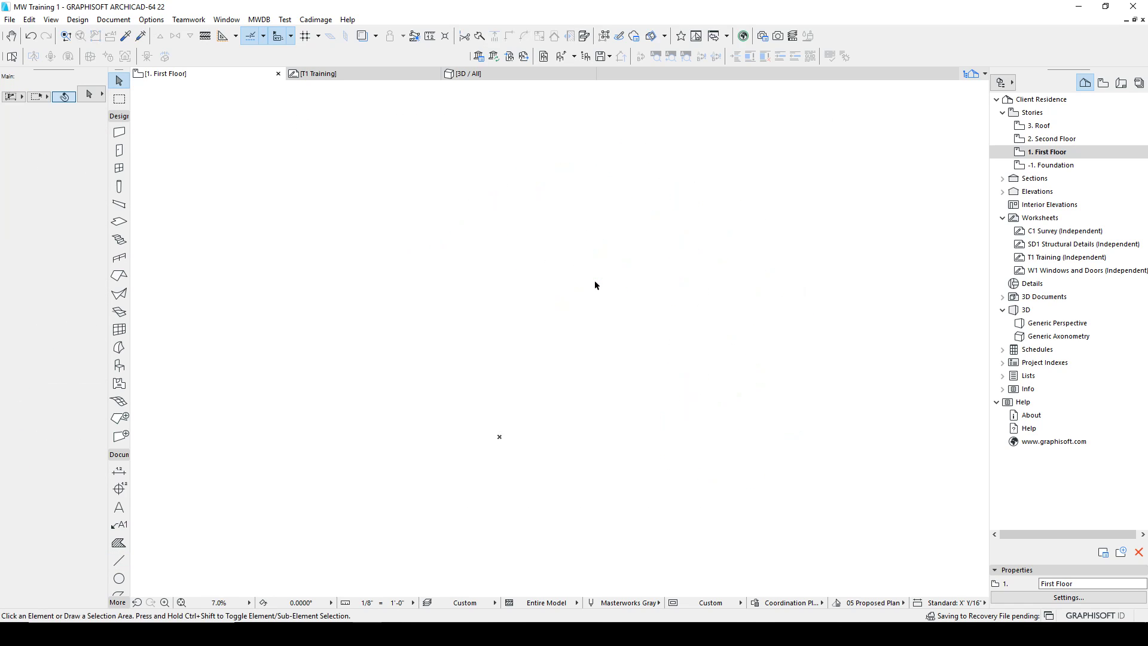
mouse_move(596, 285)
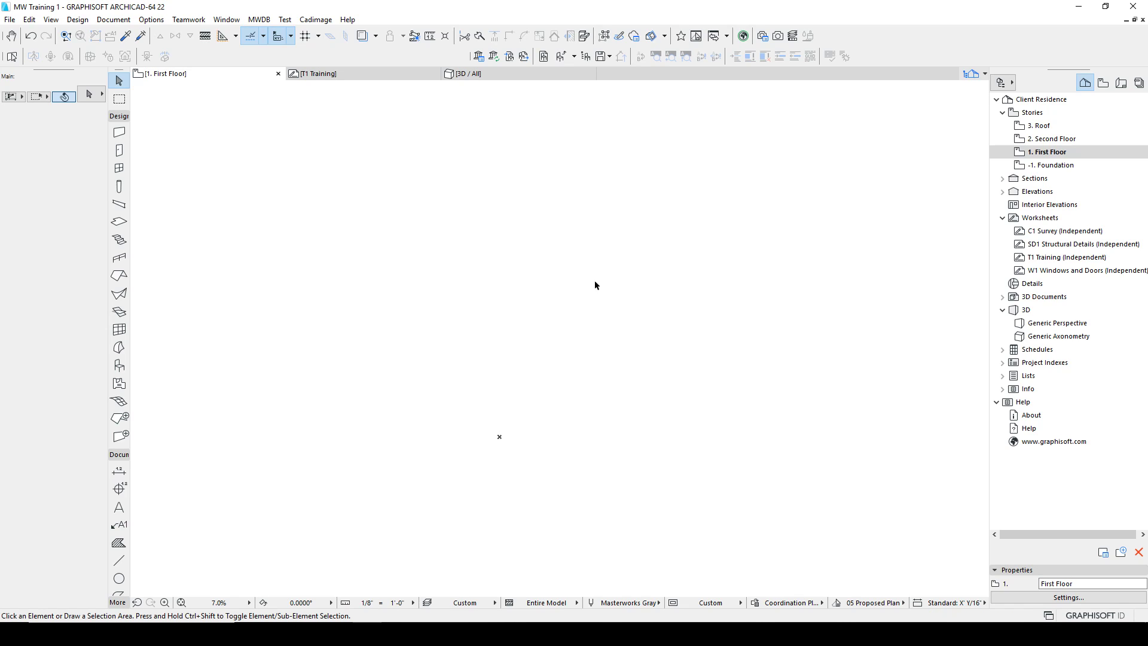
mouse_move(427, 326)
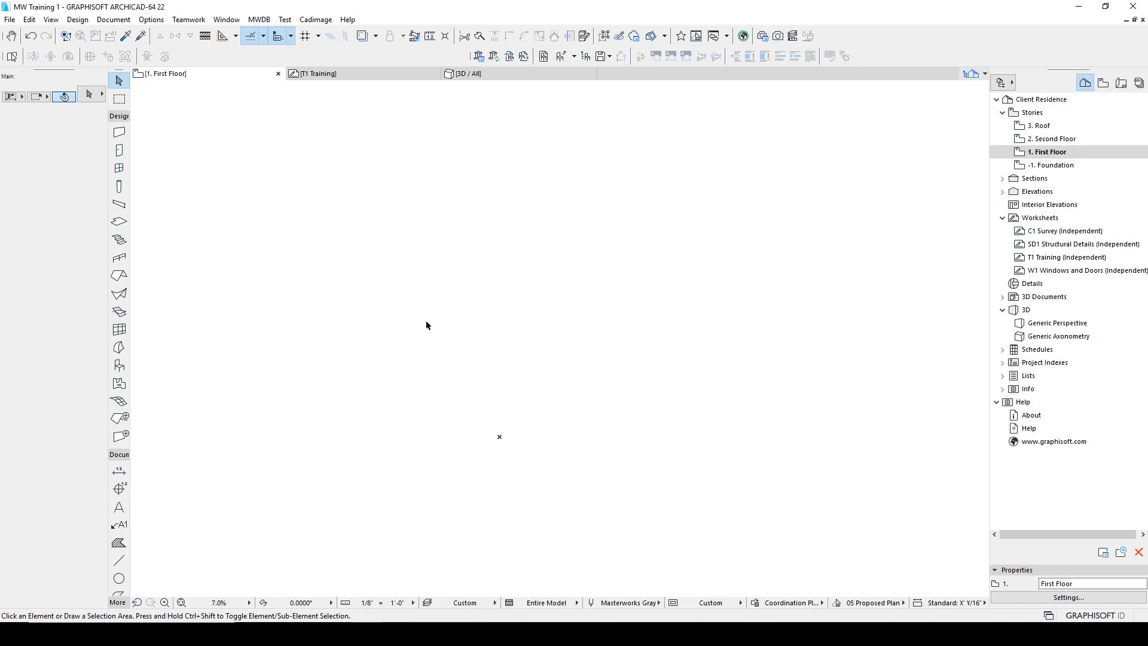
mouse_move(152, 533)
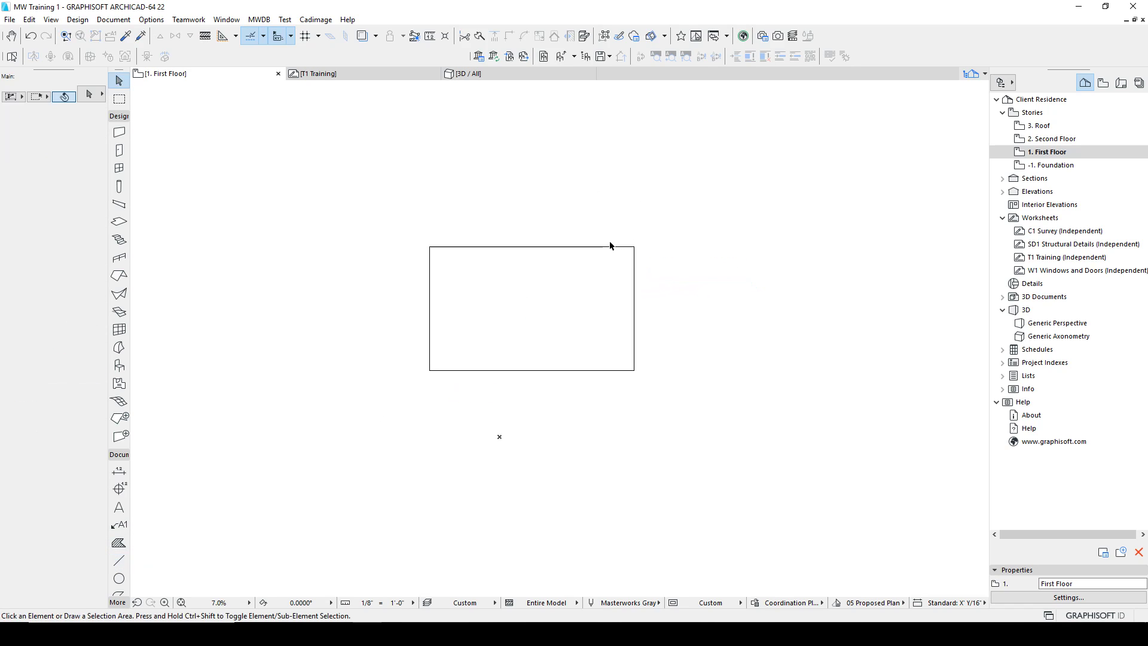
Select the new rectangle's top edge and pan so it sits further left in view
left_click(531, 246)
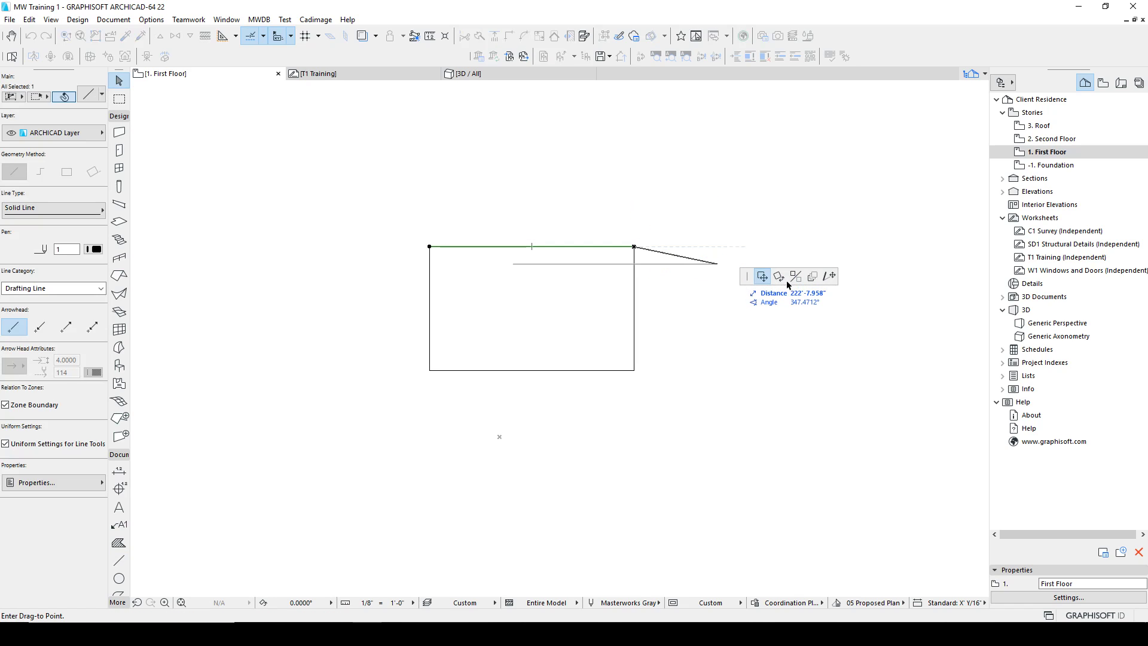
mouse_move(829, 276)
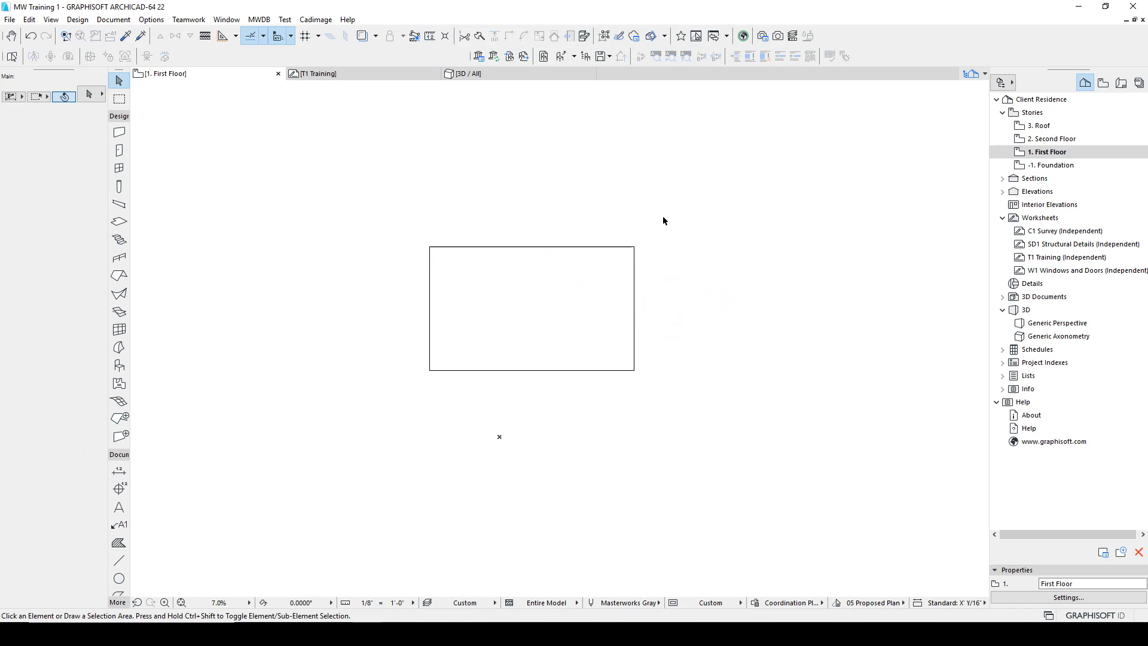
mouse_move(528, 258)
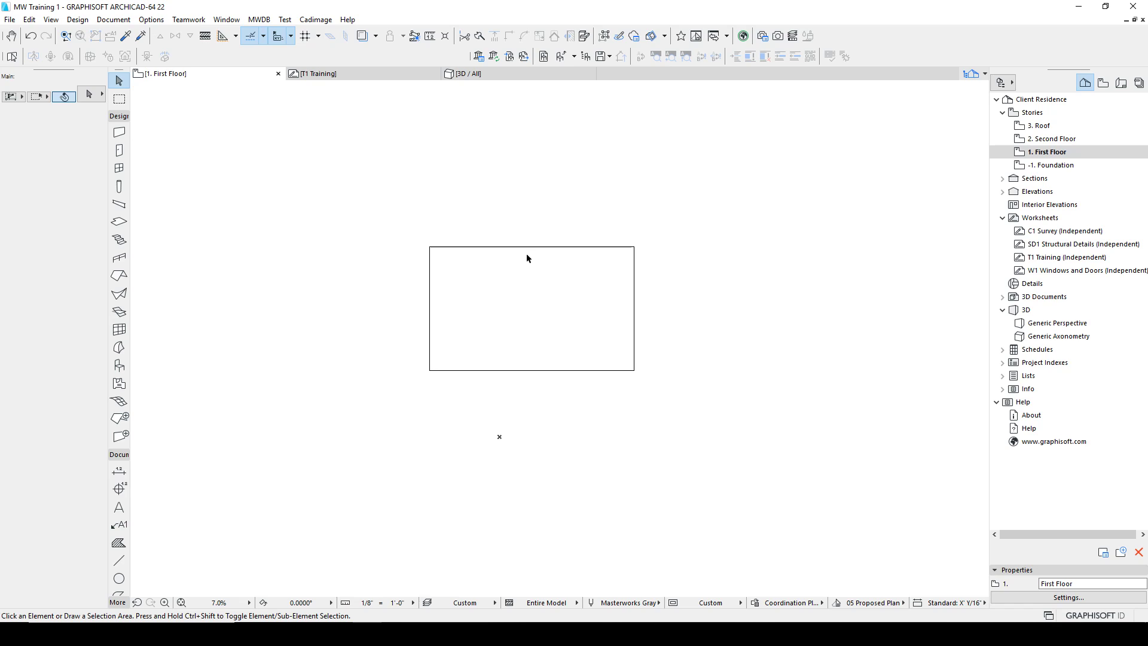
left_click_drag(531, 309, 347, 275)
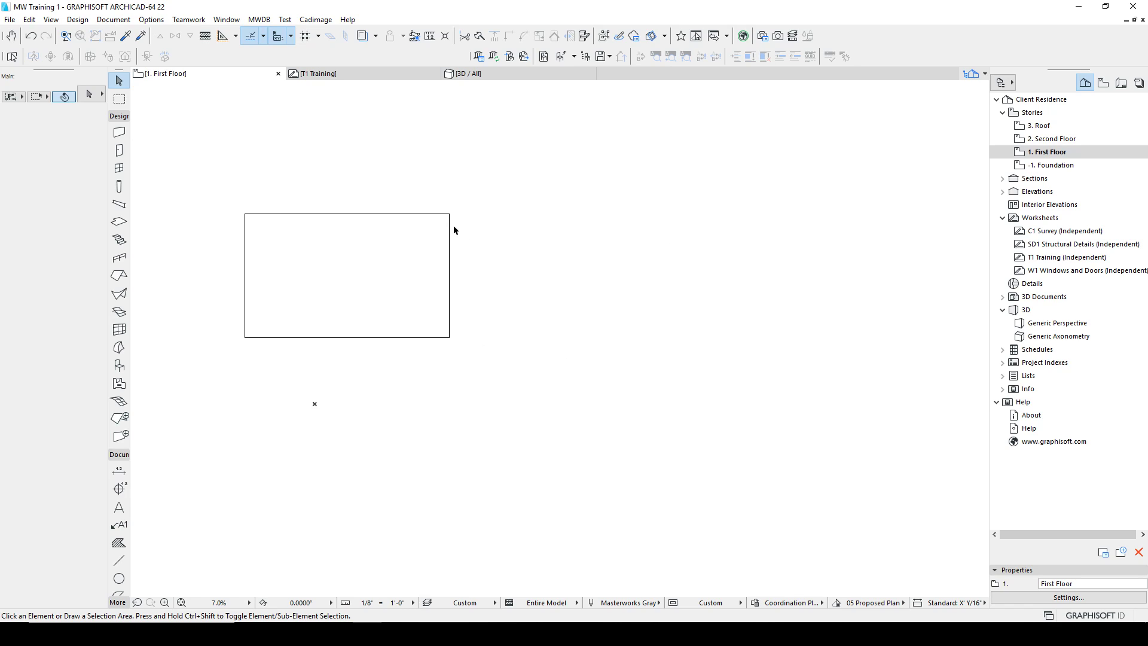
mouse_move(614, 335)
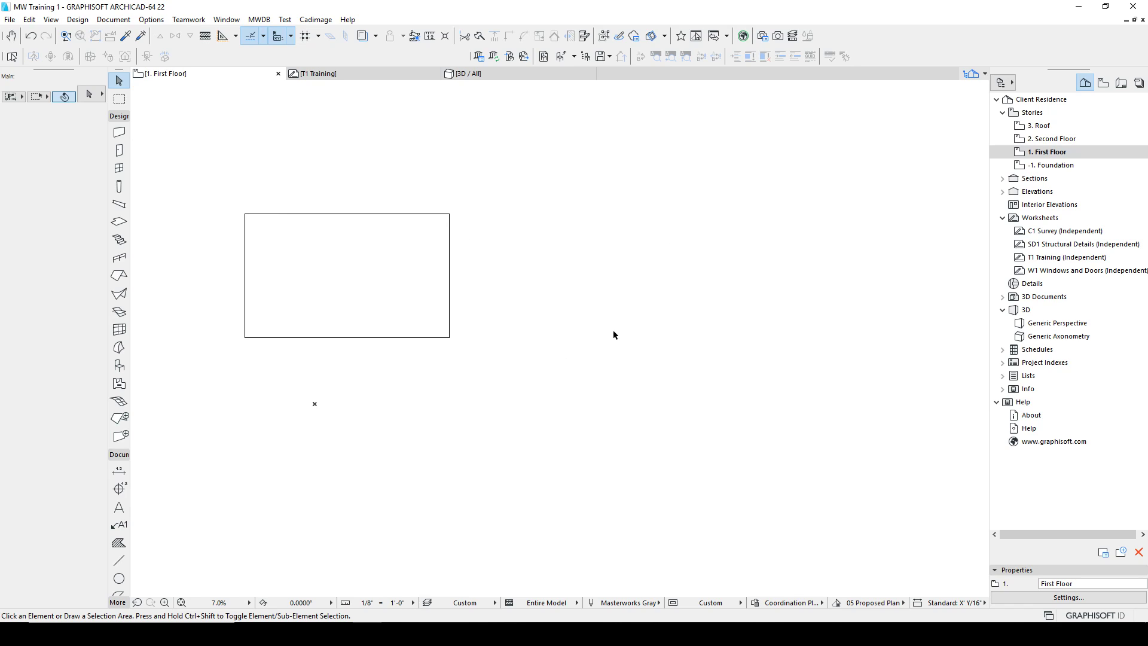
Marquee the rectangle's right end and stretch its nodes outward into an angled outline
left_click(99, 97)
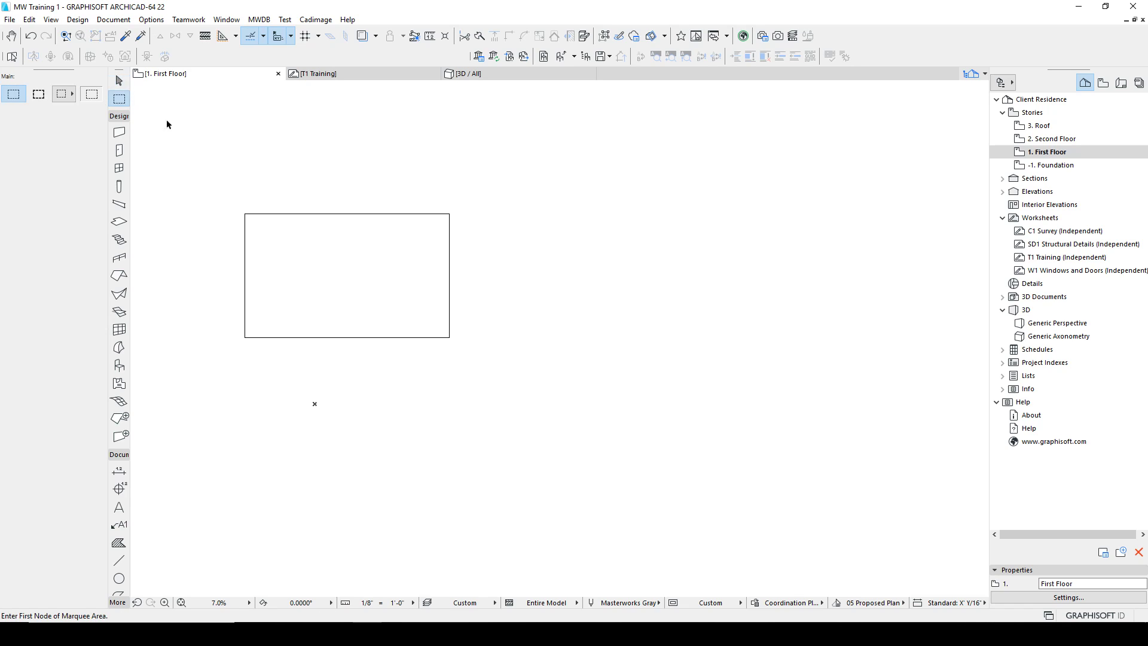
left_click_drag(436, 188, 558, 368)
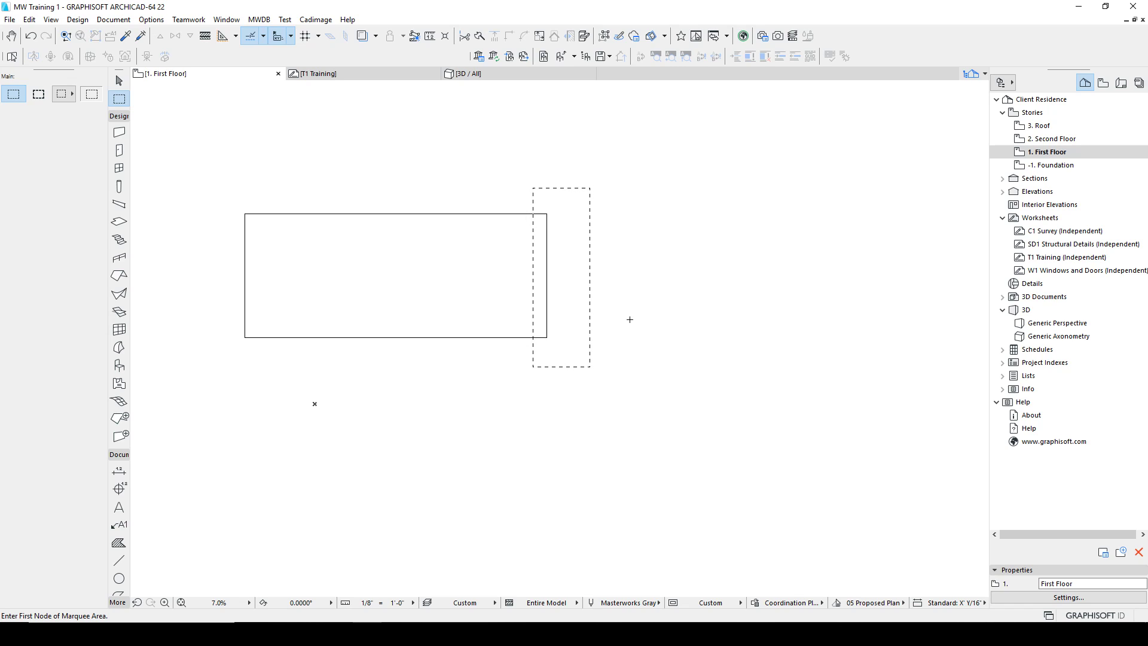
mouse_move(471, 214)
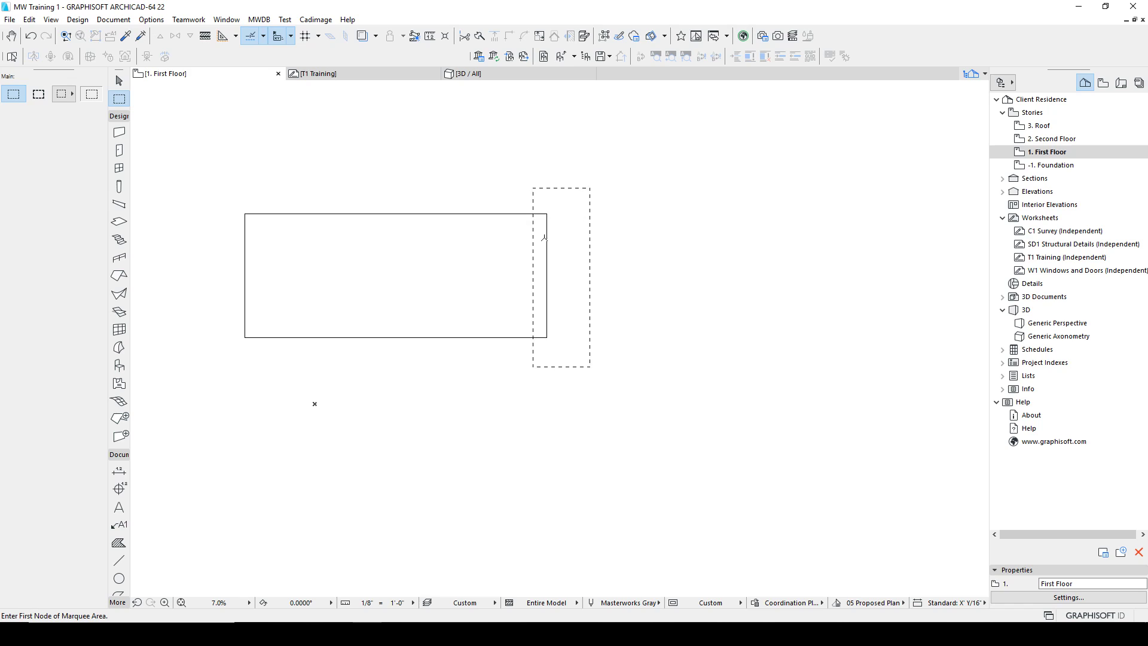
mouse_move(547, 311)
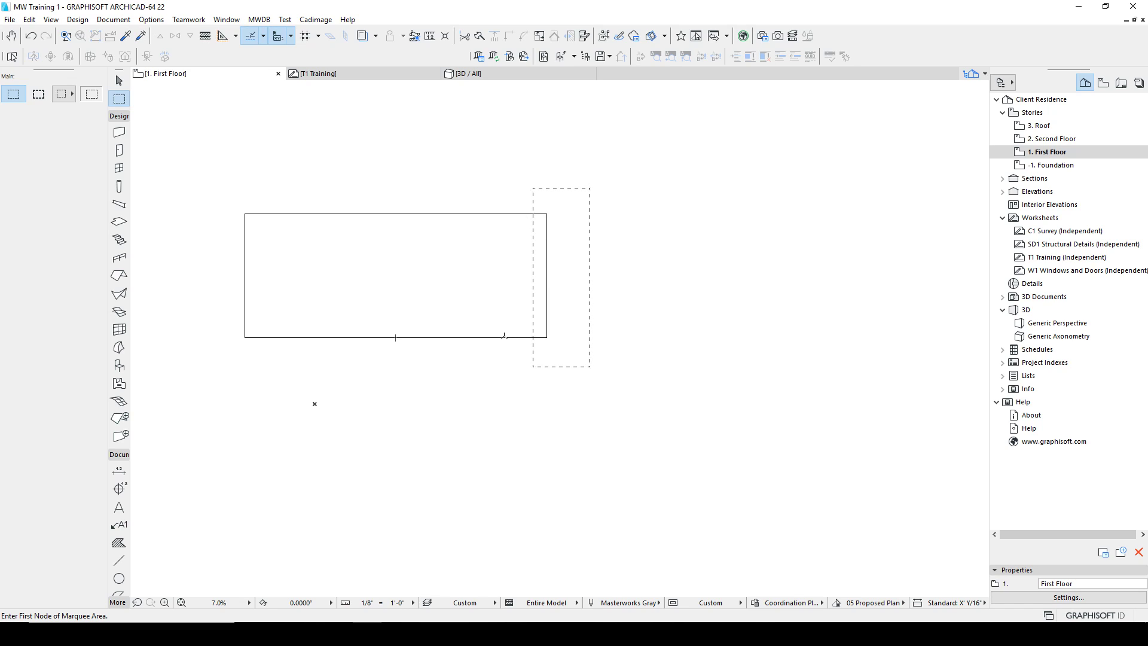
mouse_move(651, 289)
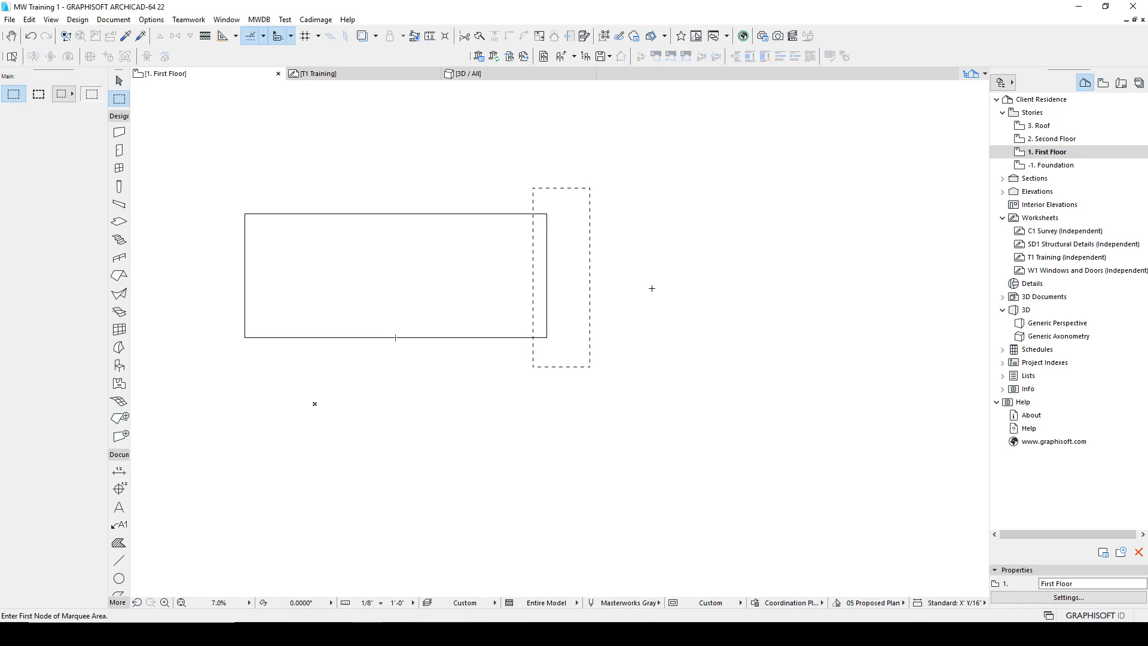
left_click(560, 189)
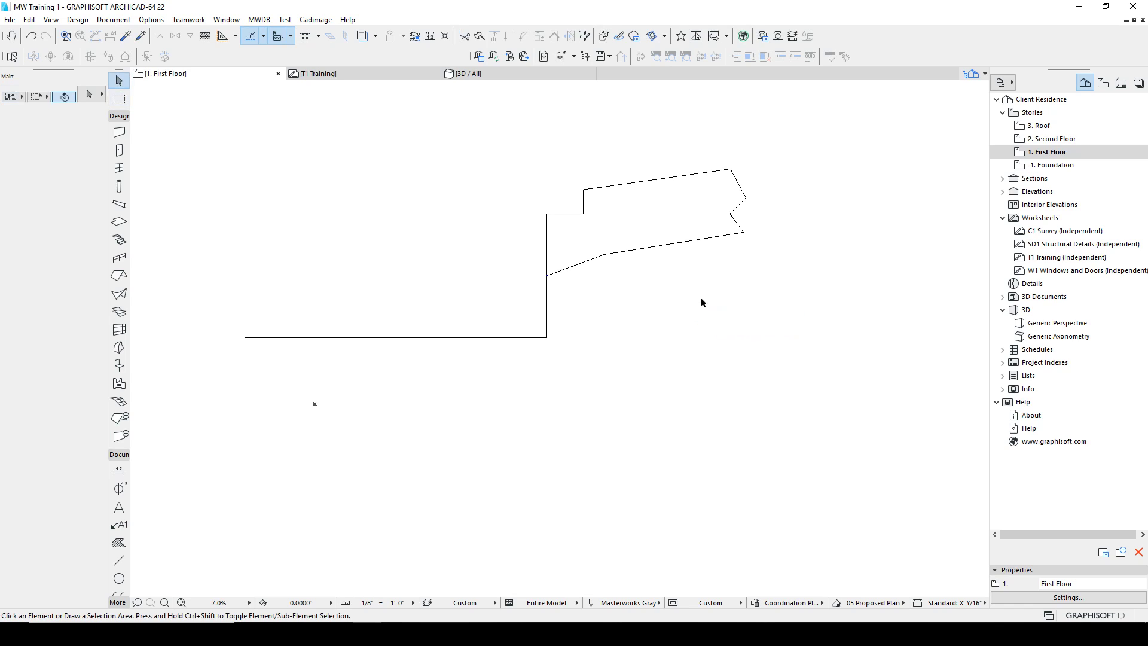
mouse_move(701, 308)
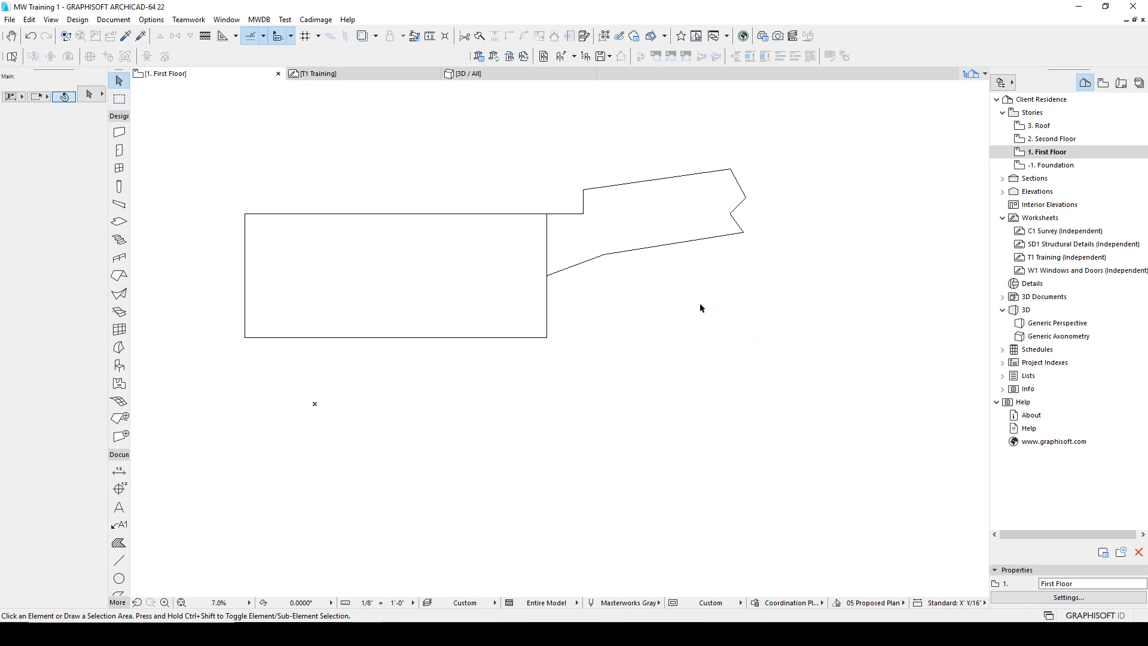
mouse_move(647, 288)
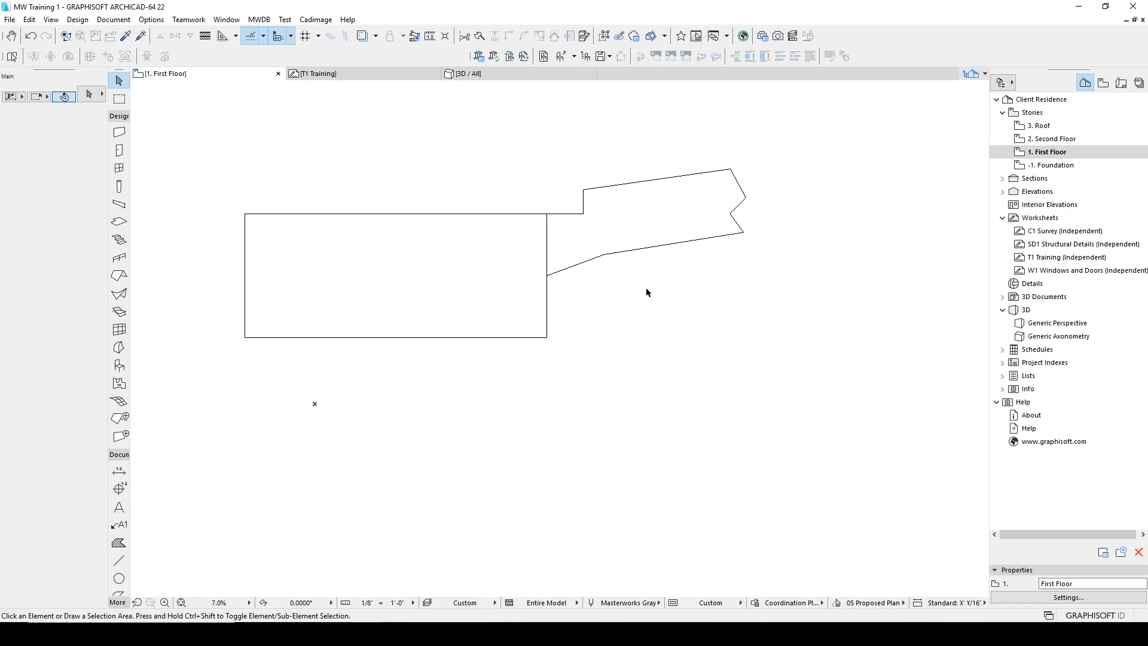
left_click_drag(647, 291, 769, 348)
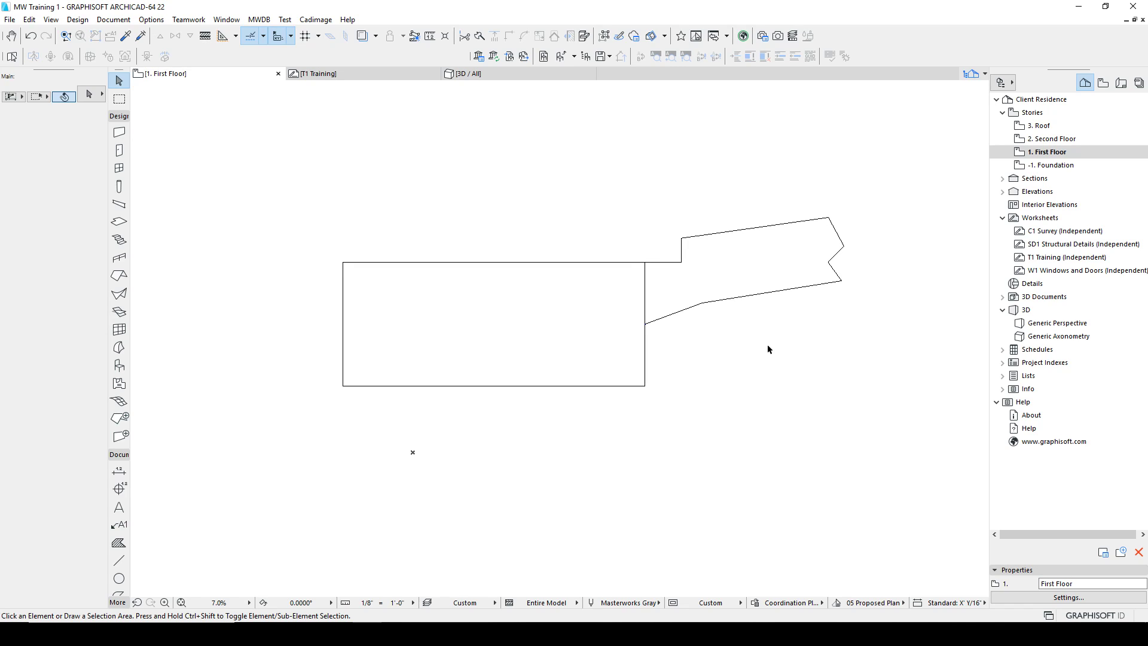
mouse_move(572, 211)
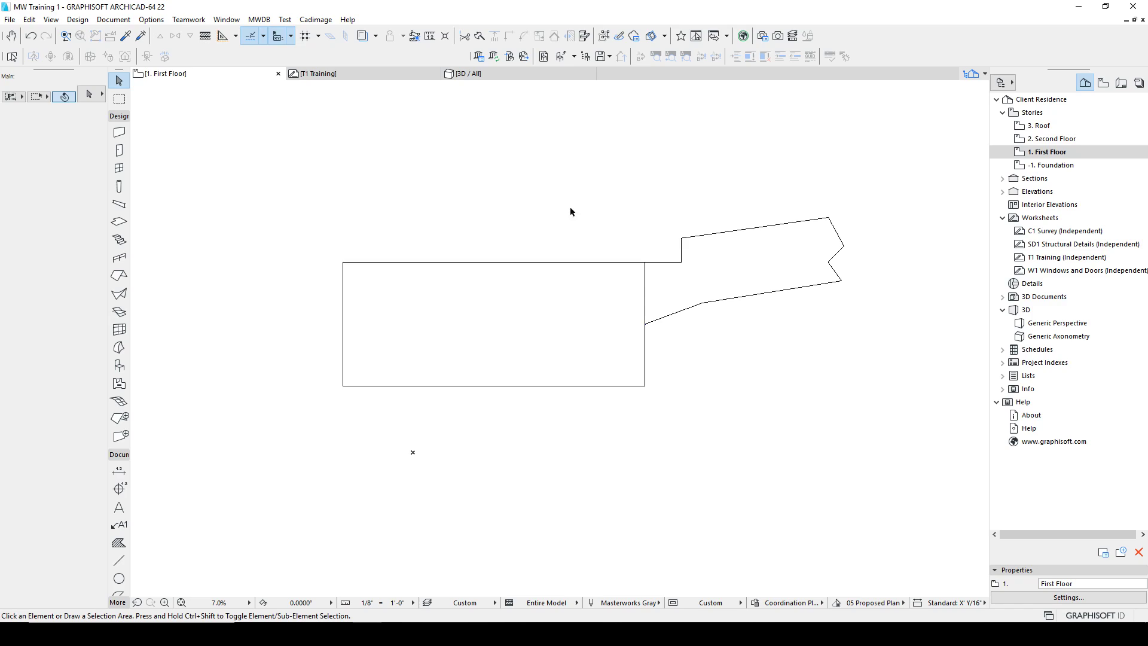